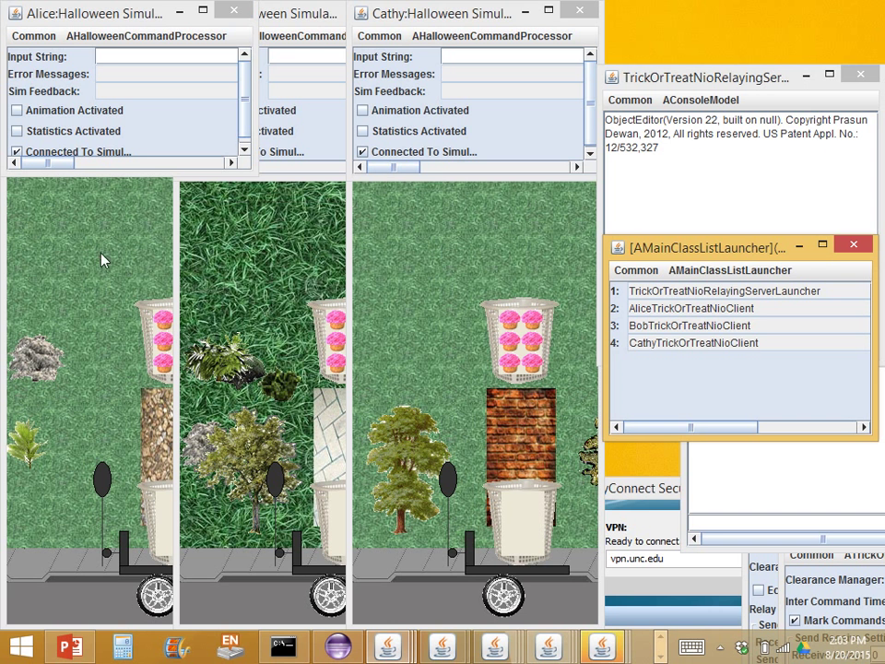
mouse_move(140, 293)
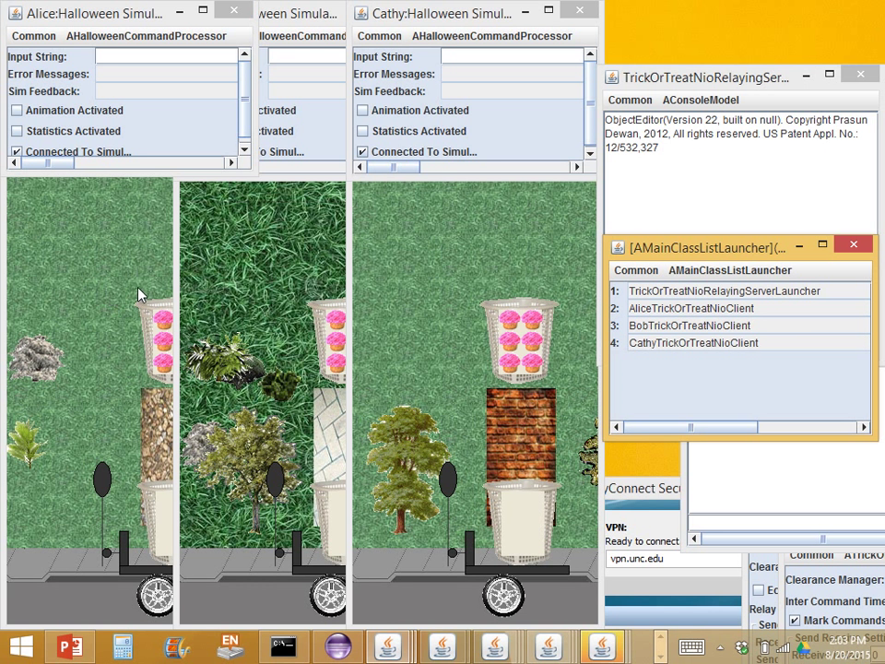
mouse_move(113, 454)
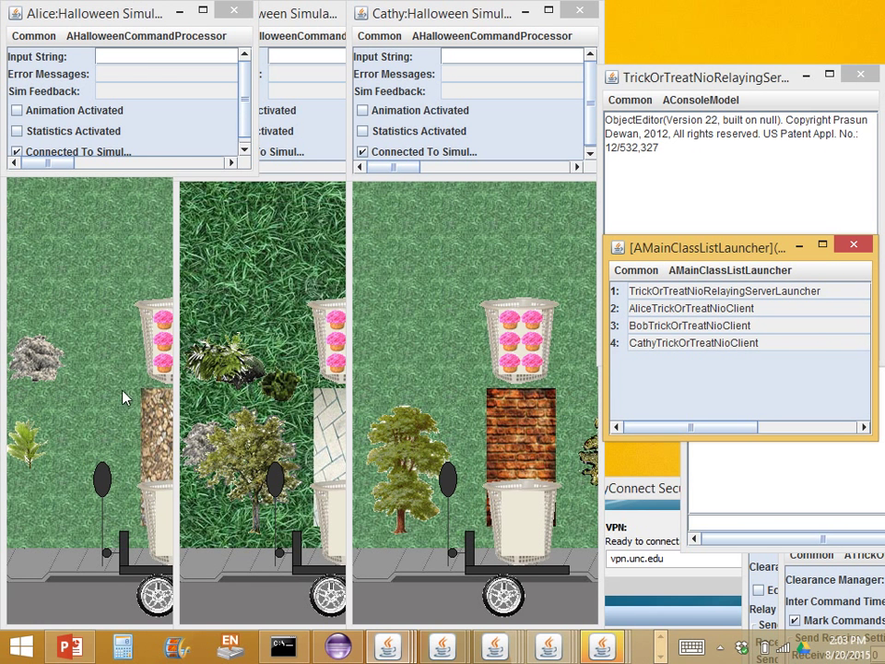
mouse_move(184, 432)
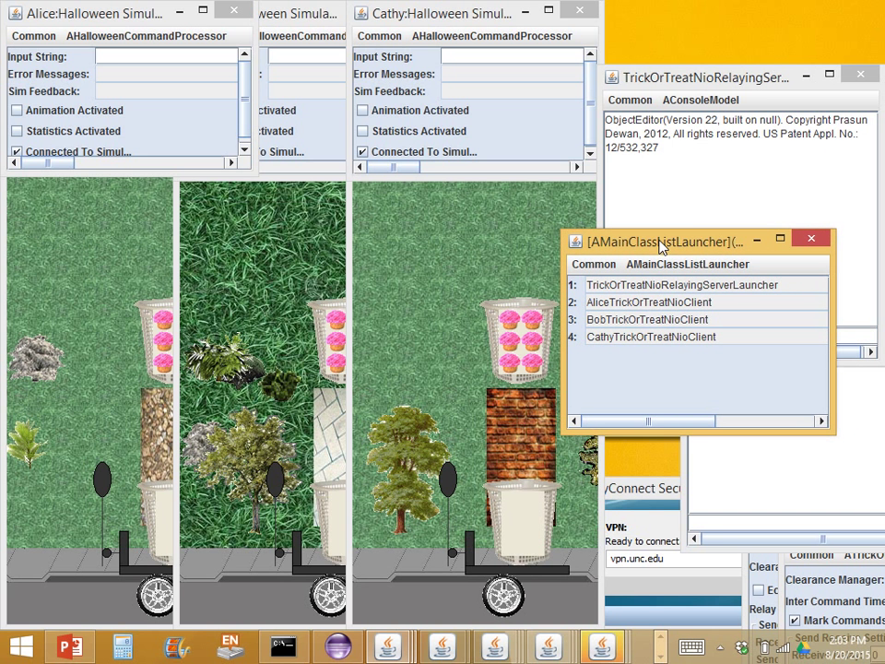
Reposition the launcher list and point out the relaying server and Alice client entries
drag(664, 241, 701, 225)
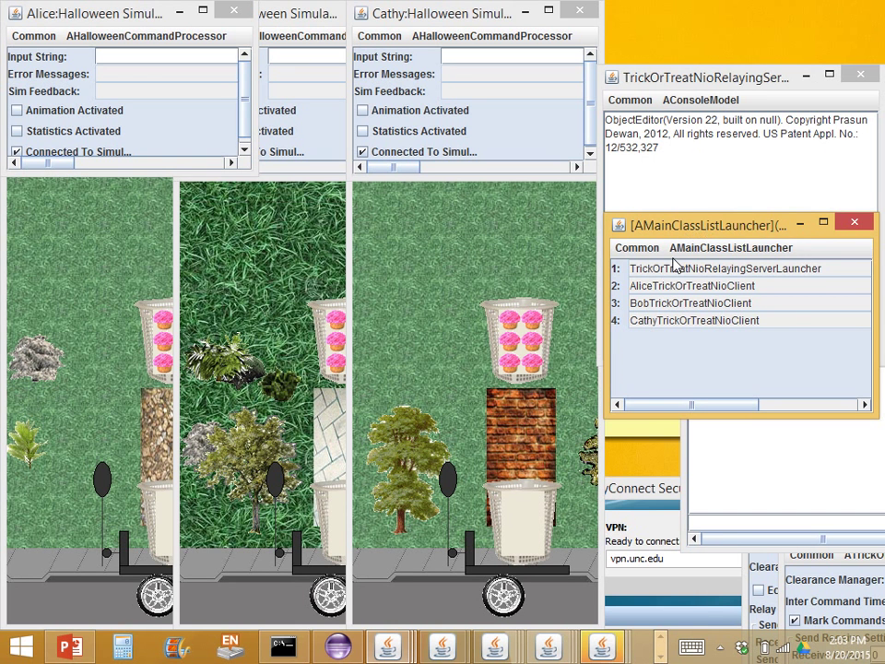
click(725, 269)
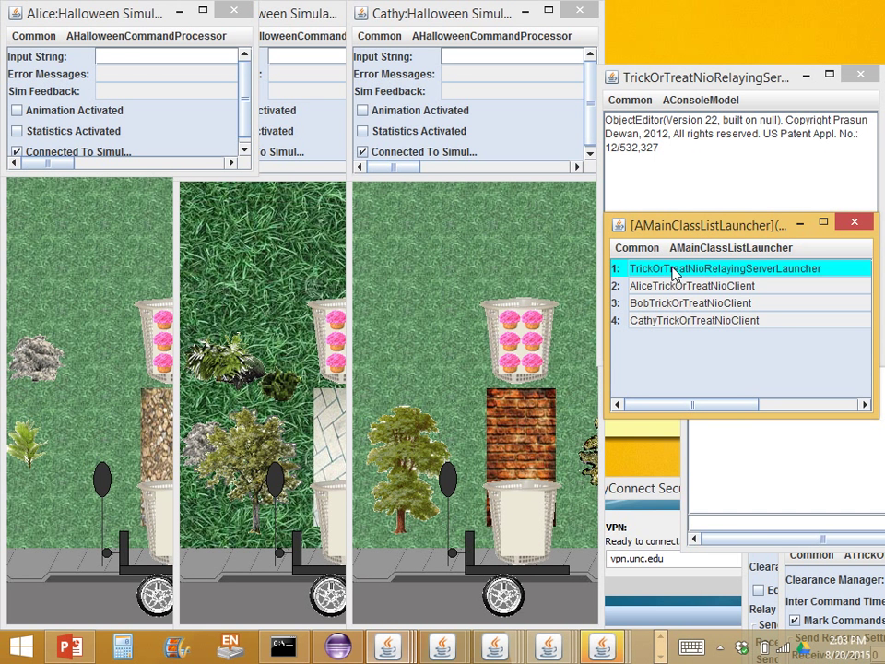
mouse_move(599, 311)
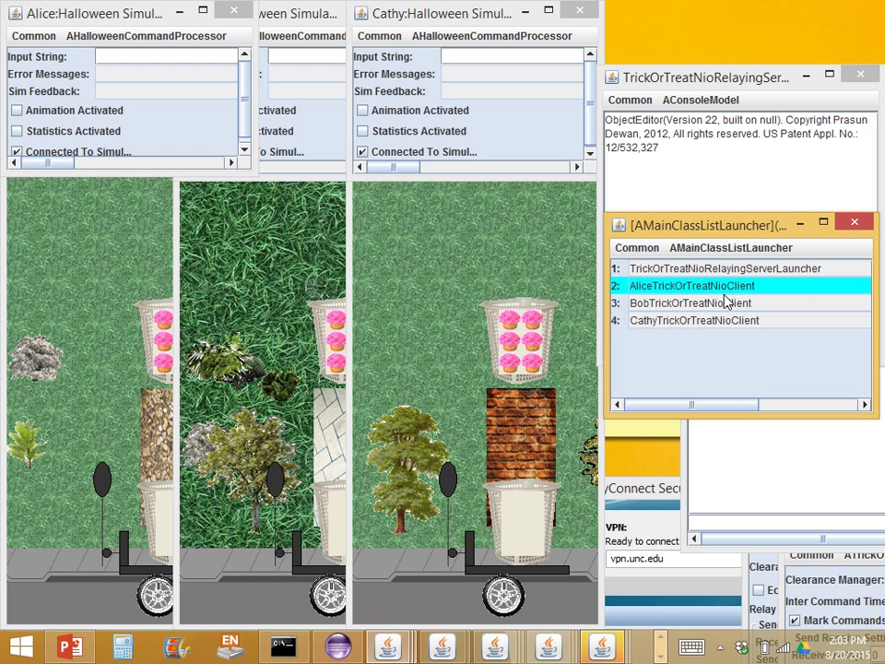
click(694, 321)
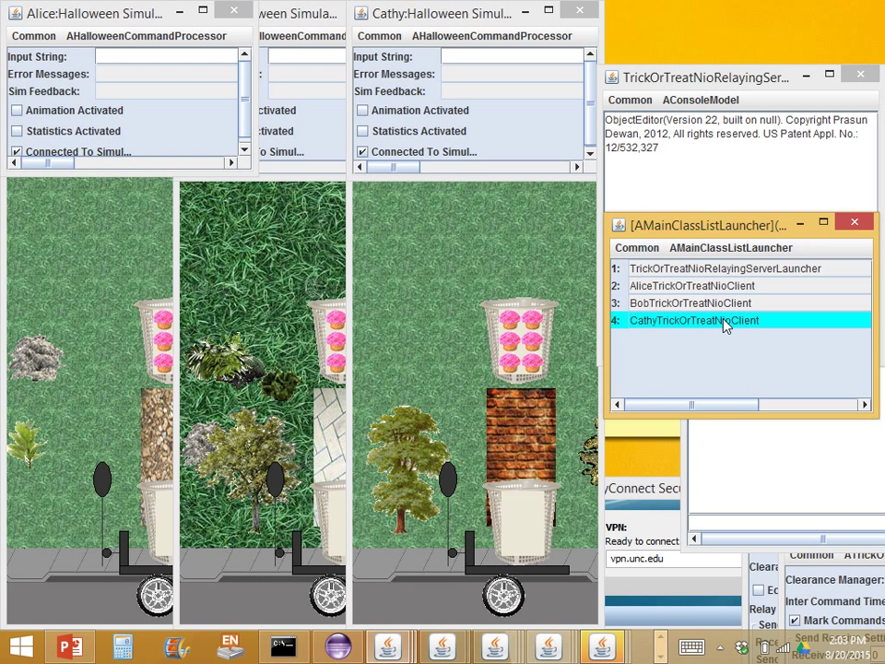
mouse_move(657, 278)
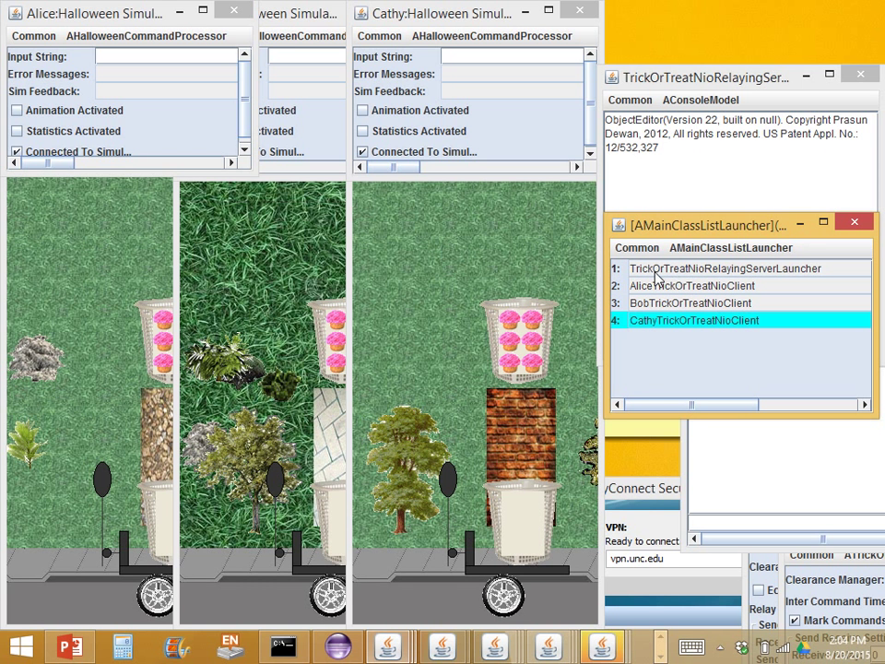
click(725, 269)
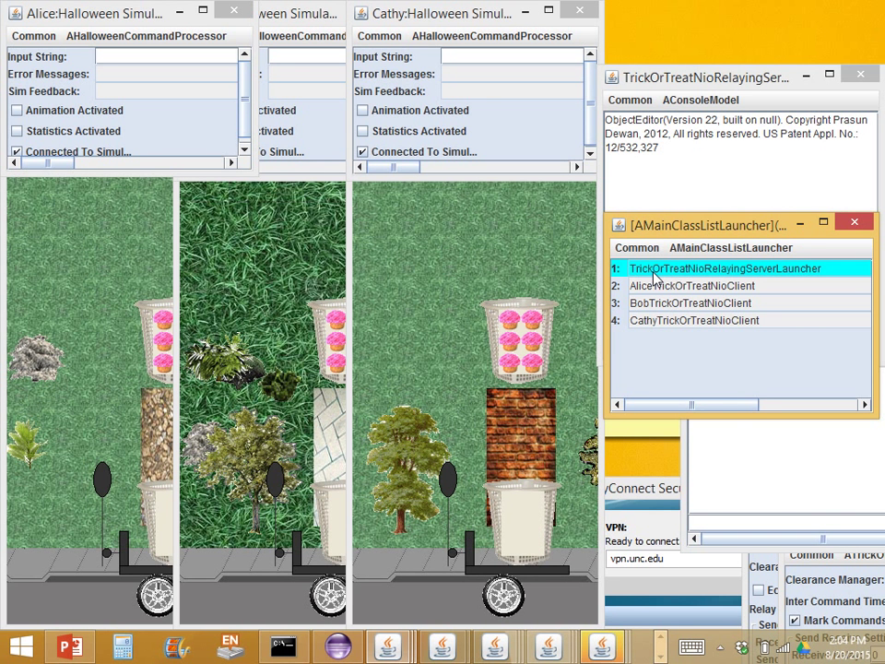
mouse_move(701, 233)
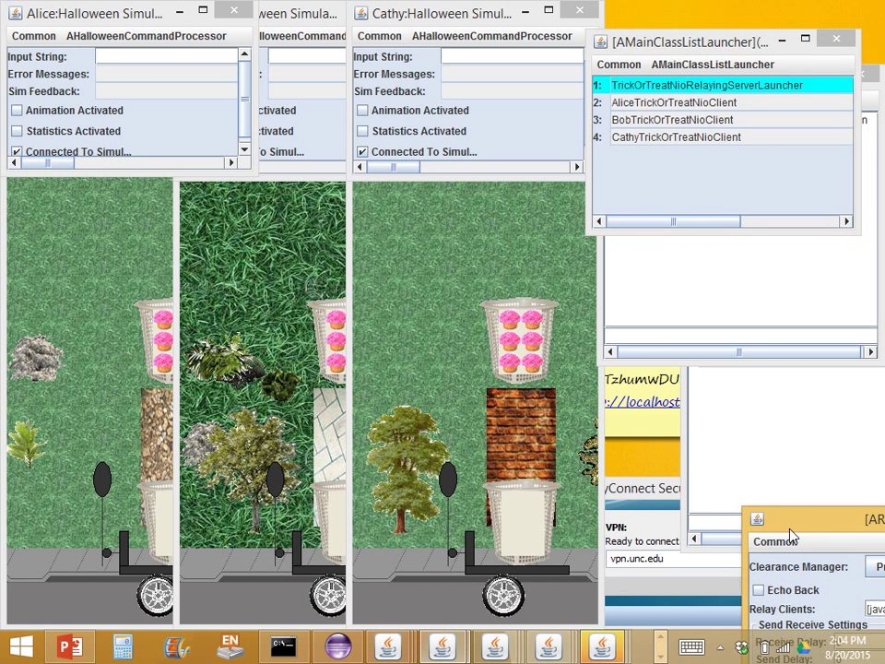
mouse_move(723, 310)
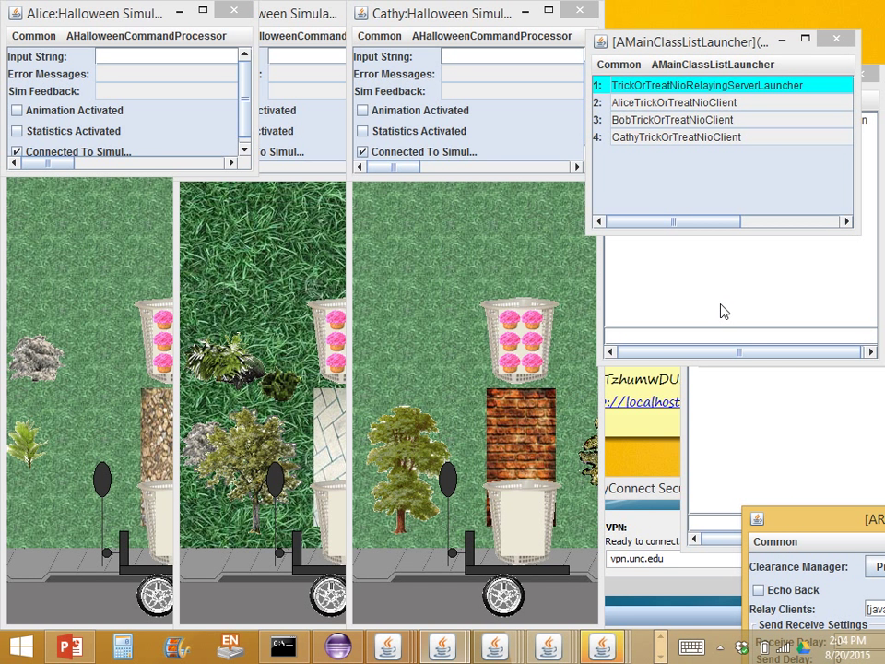
mouse_move(590, 330)
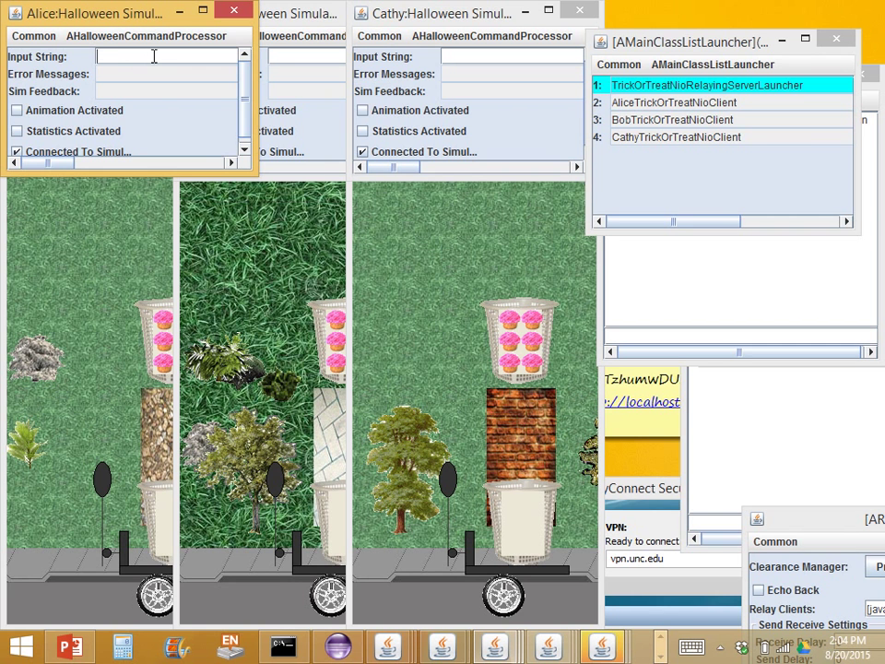
Enter the command move 50 -50 in Alice's Input String field
text(move 50 -50)
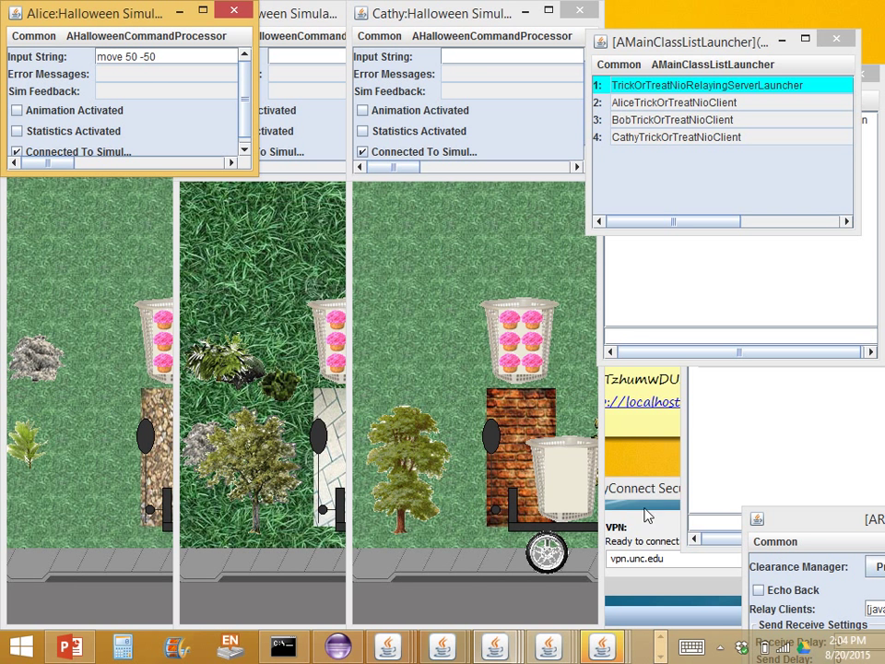
mouse_move(821, 535)
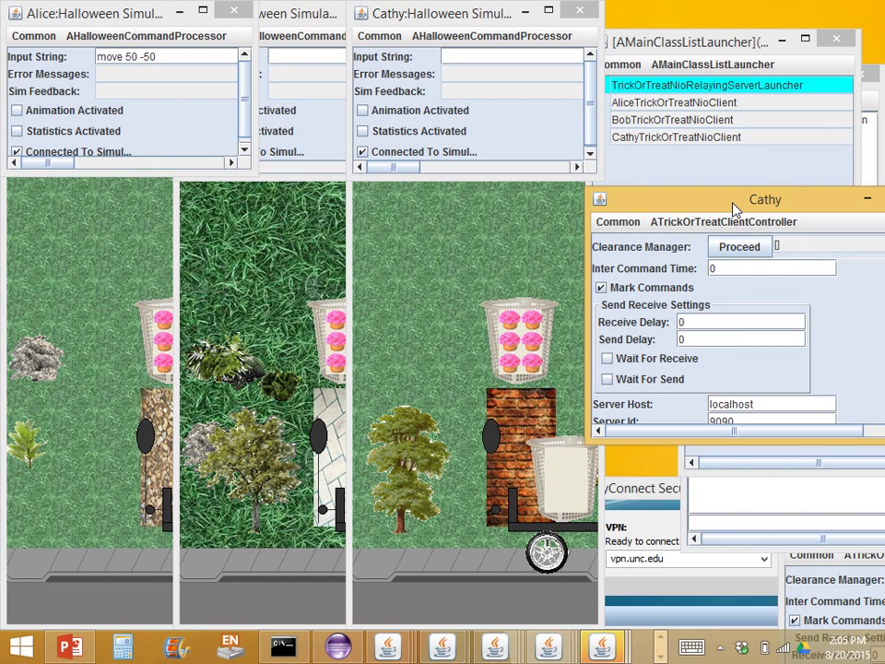
Move Cathy's controller window lower to uncover the server controller
drag(765, 199, 816, 410)
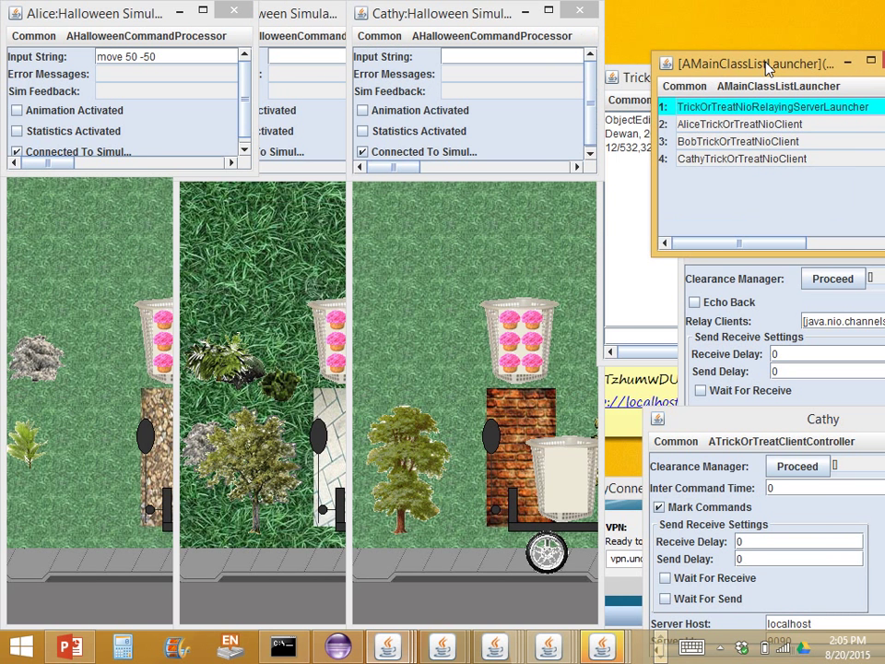
mouse_move(137, 322)
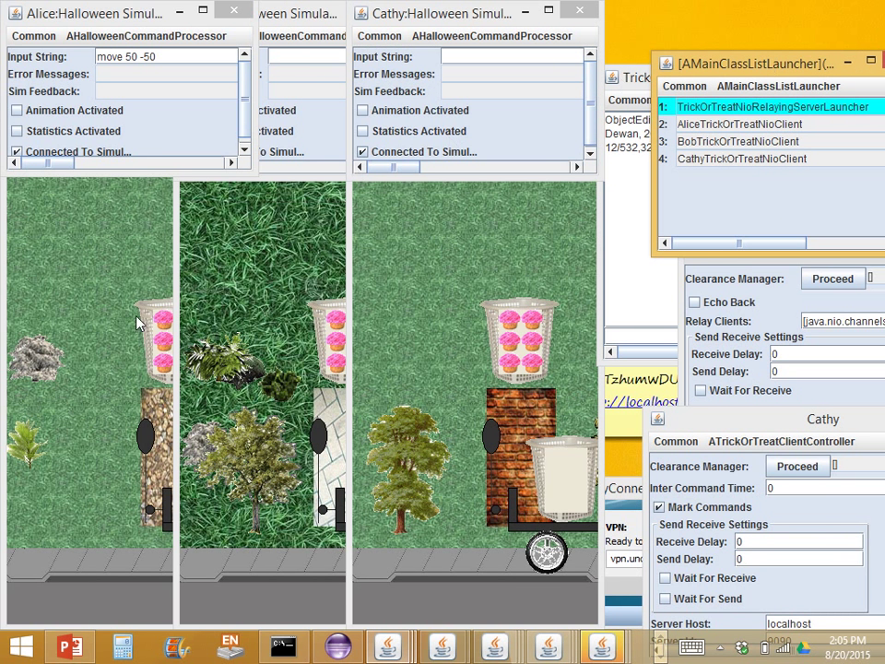
mouse_move(119, 391)
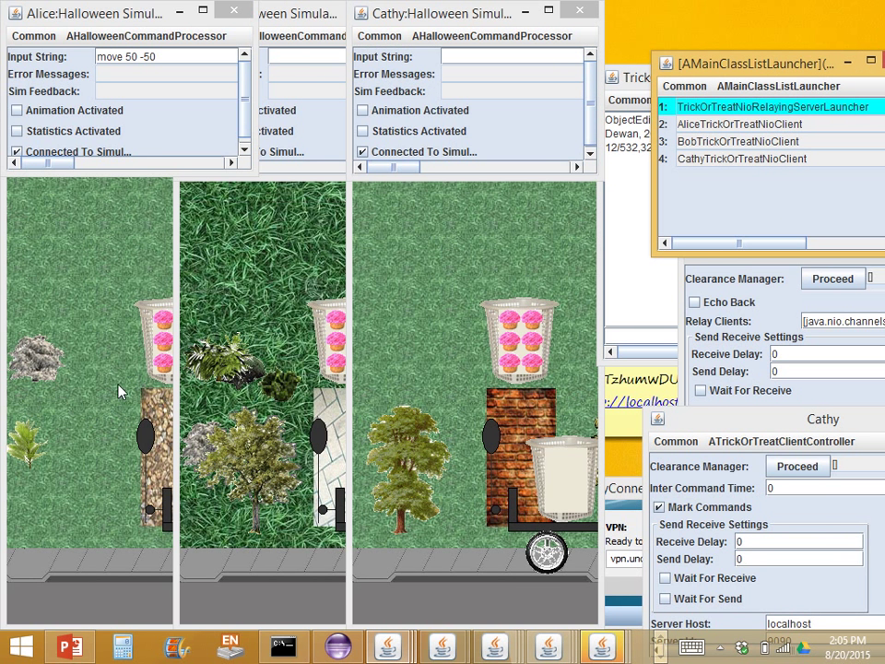
mouse_move(727, 434)
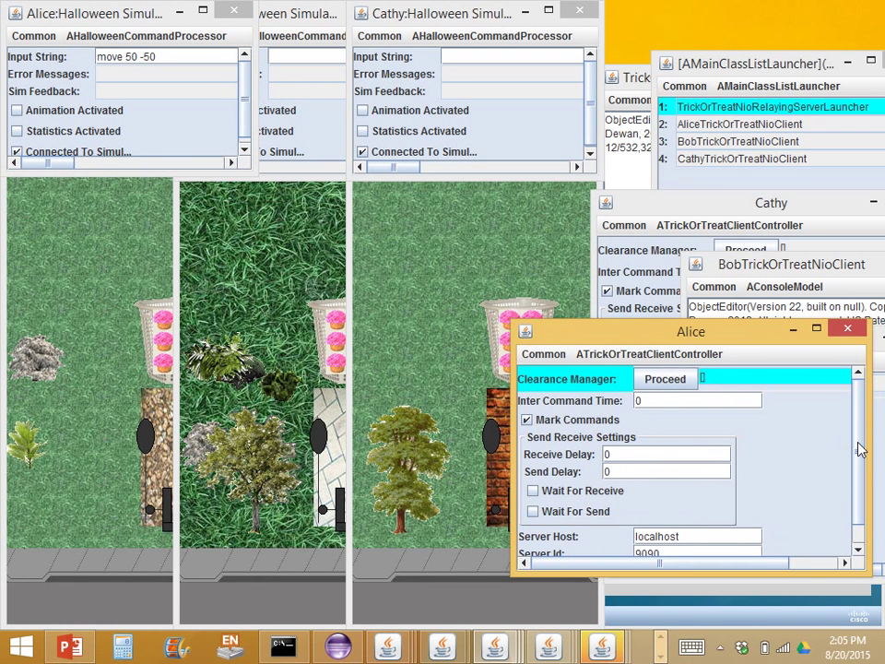
Set Alice's Send Delay to 1000 and start entering move 0 50
scroll(down, 3)
text(1)
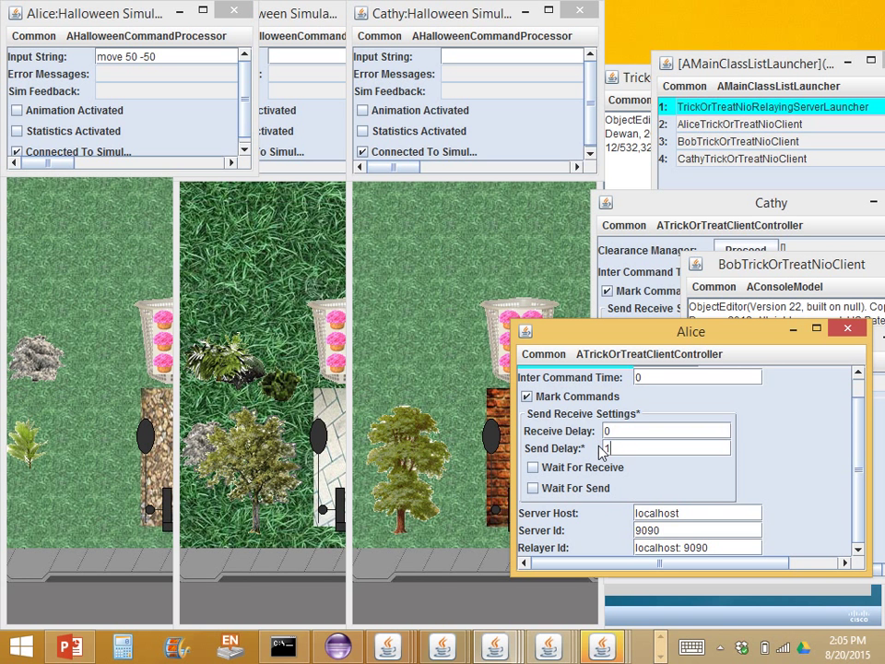
text(000)
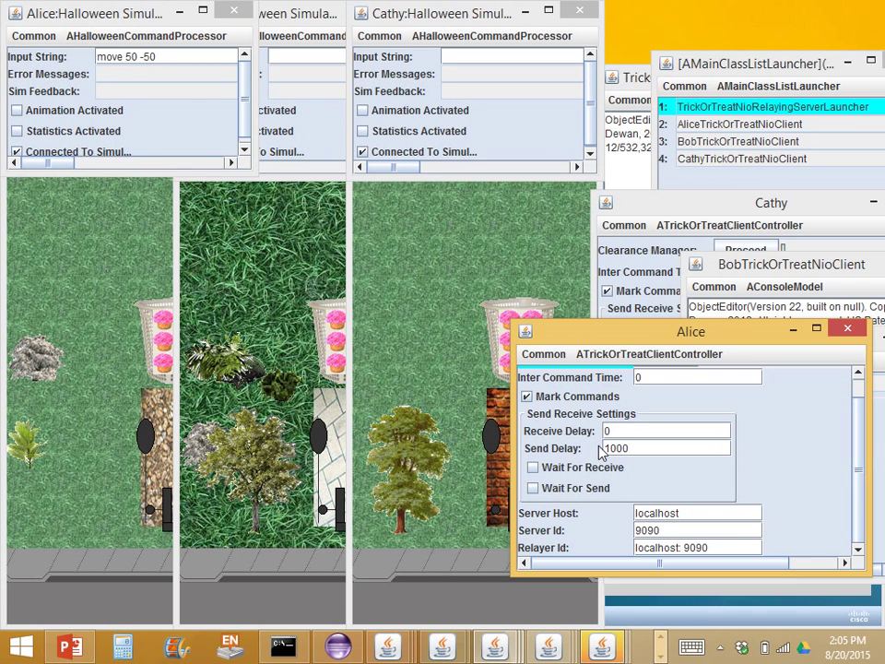
mouse_move(424, 332)
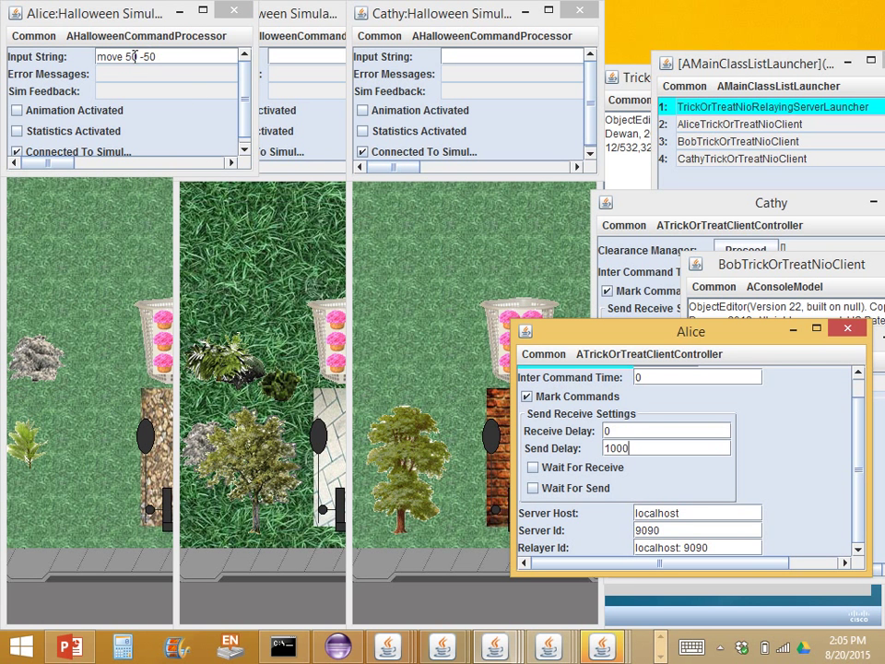
text(move 0 50)
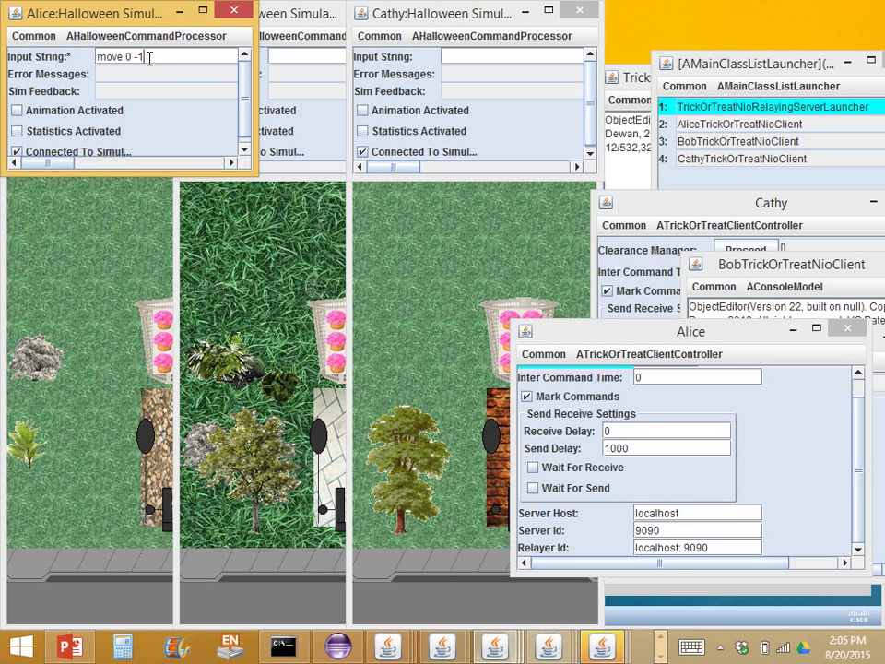
Finish Alice's move command and bring her client console to the front
text(0)
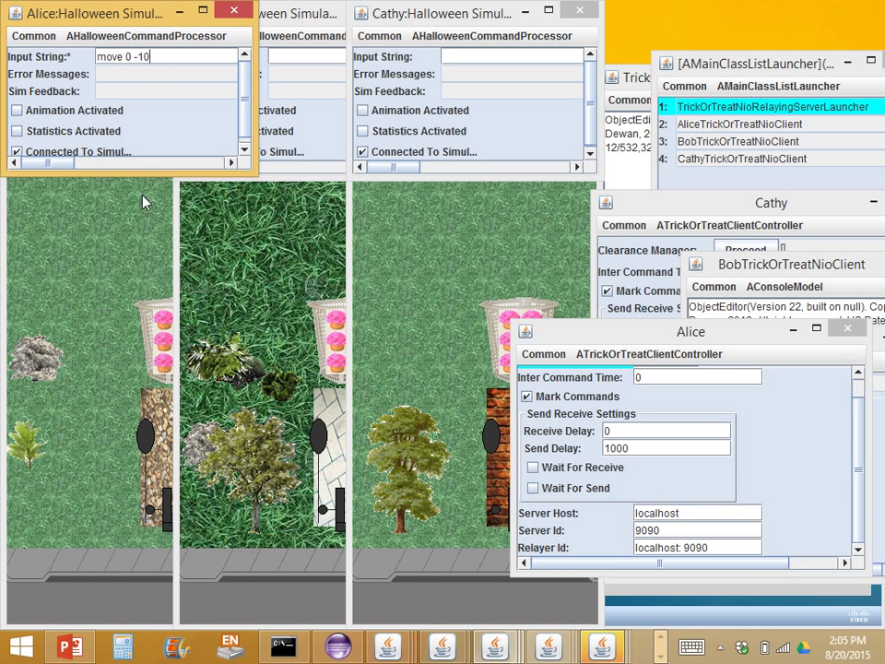
mouse_move(497, 387)
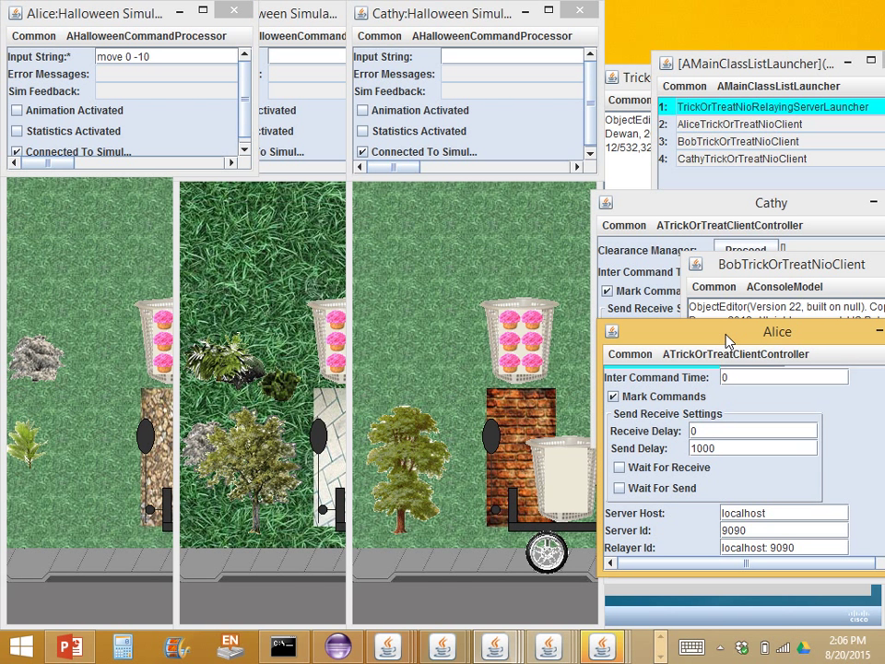
mouse_move(728, 340)
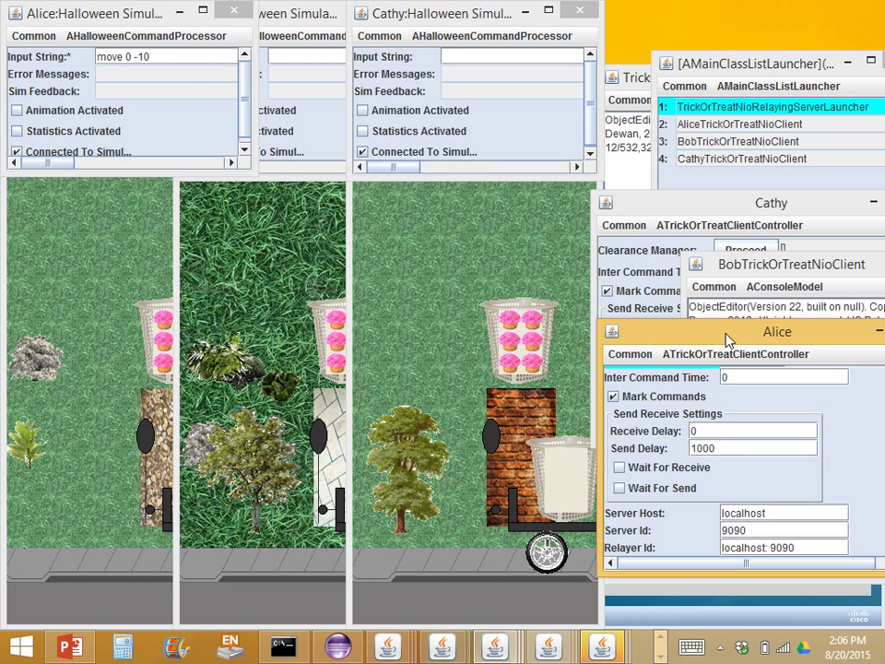
mouse_move(228, 105)
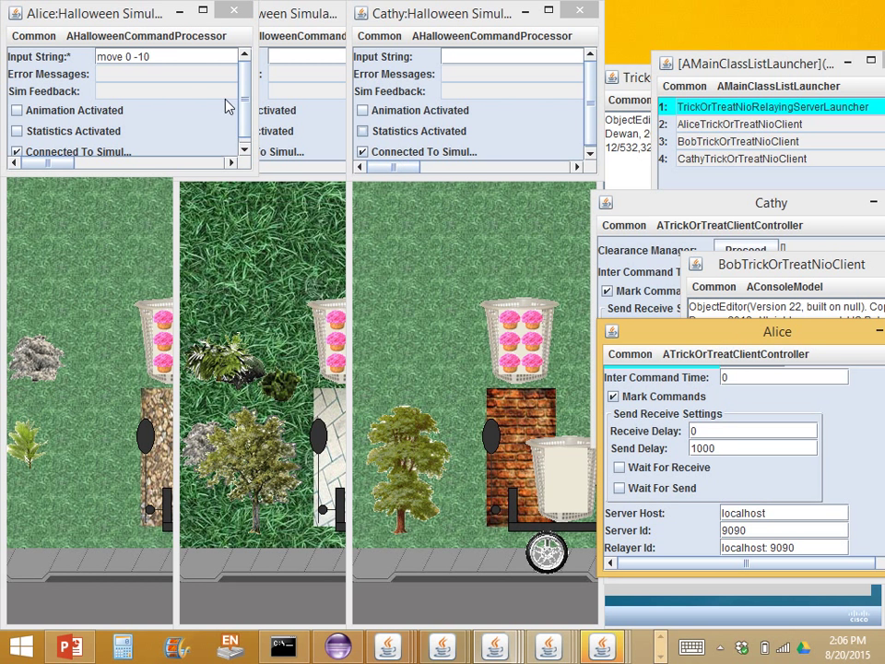
click(166, 56)
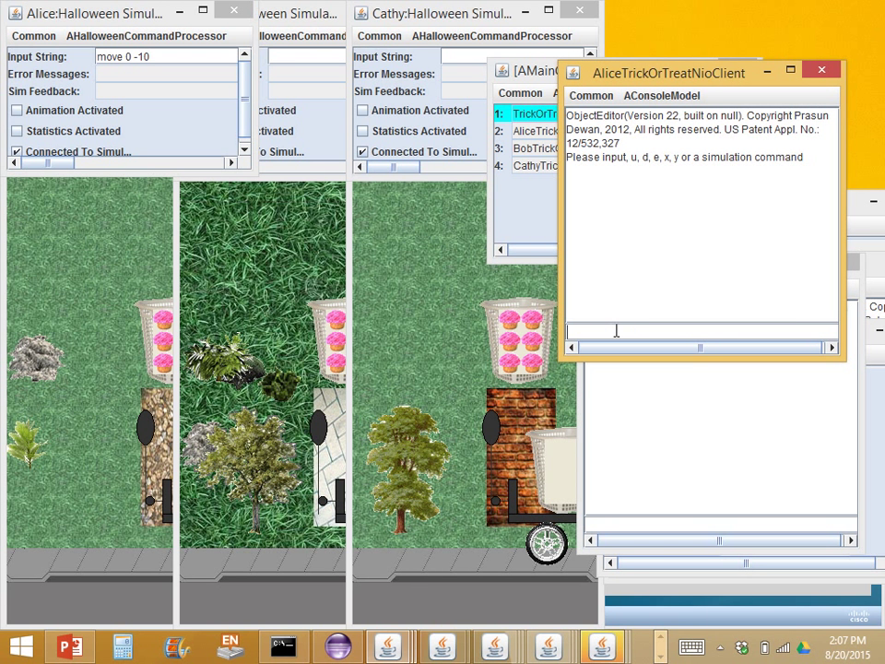
Run the e and d experiment commands in Alice's console
text(e)
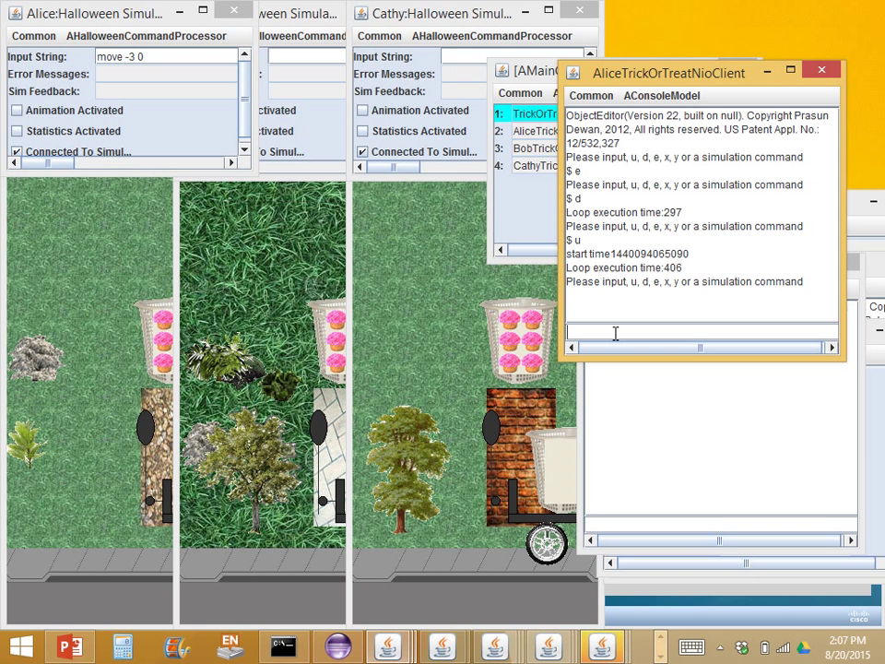
text(d)
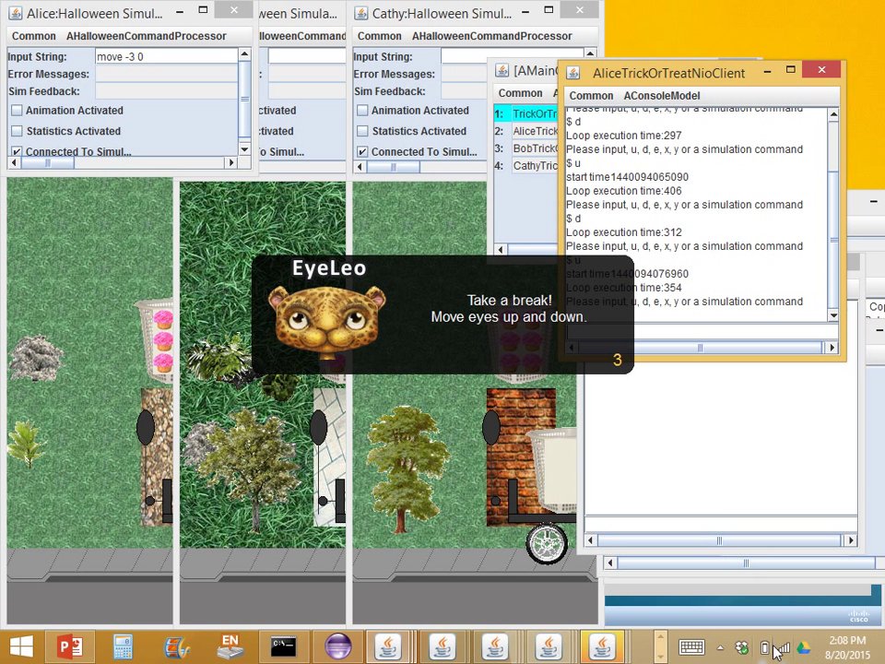
mouse_move(840, 650)
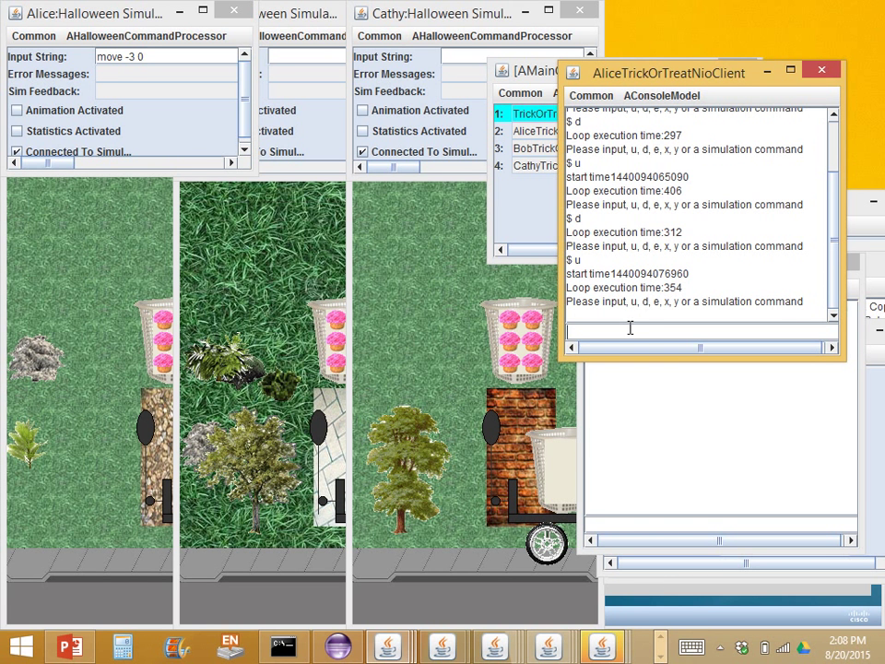
mouse_move(660, 55)
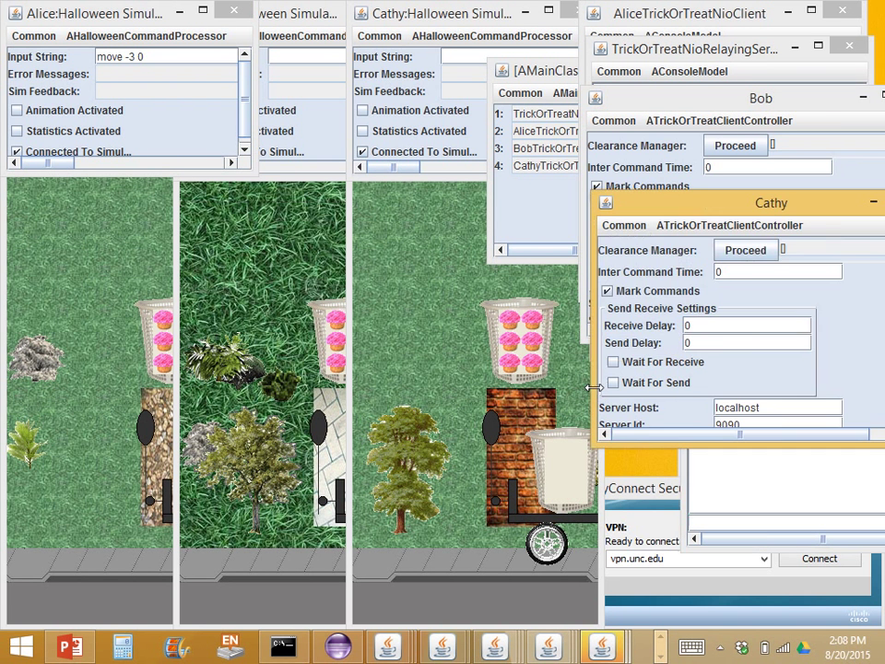
Move a window aside to expose the ARelayerController window
drag(747, 203, 747, 147)
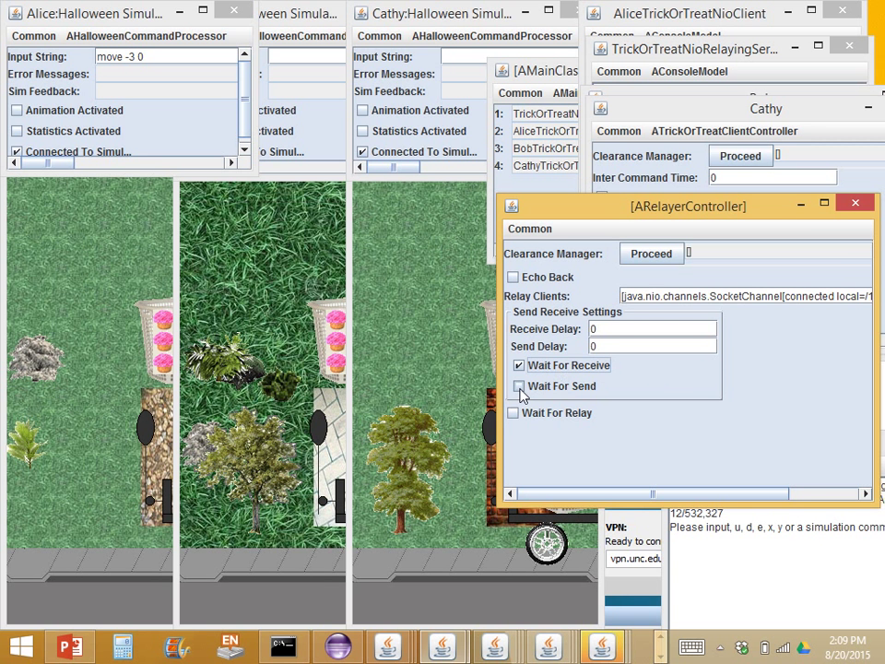
Switch the relayer to Wait For Send instead of Wait For Receive
click(513, 385)
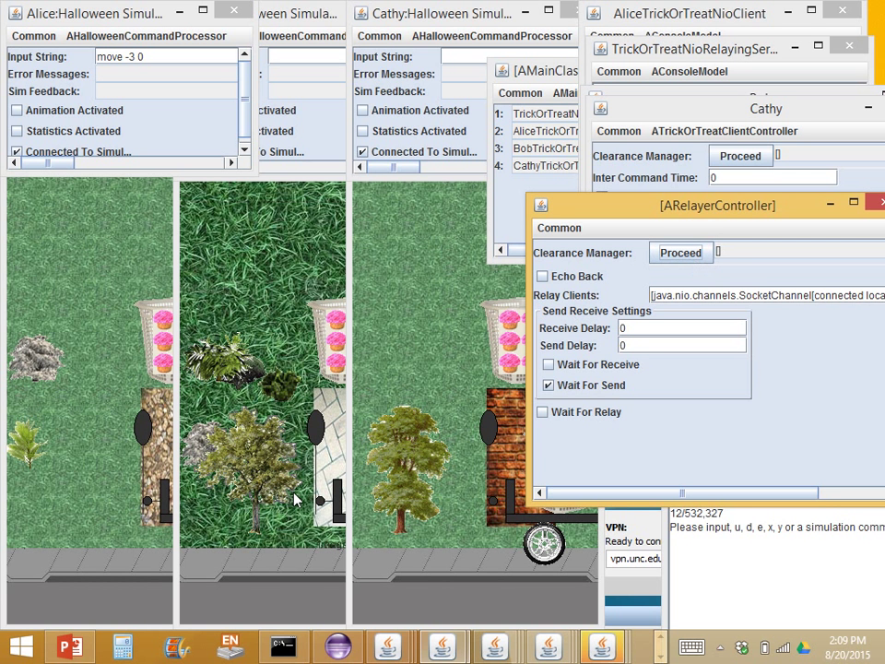
mouse_move(107, 448)
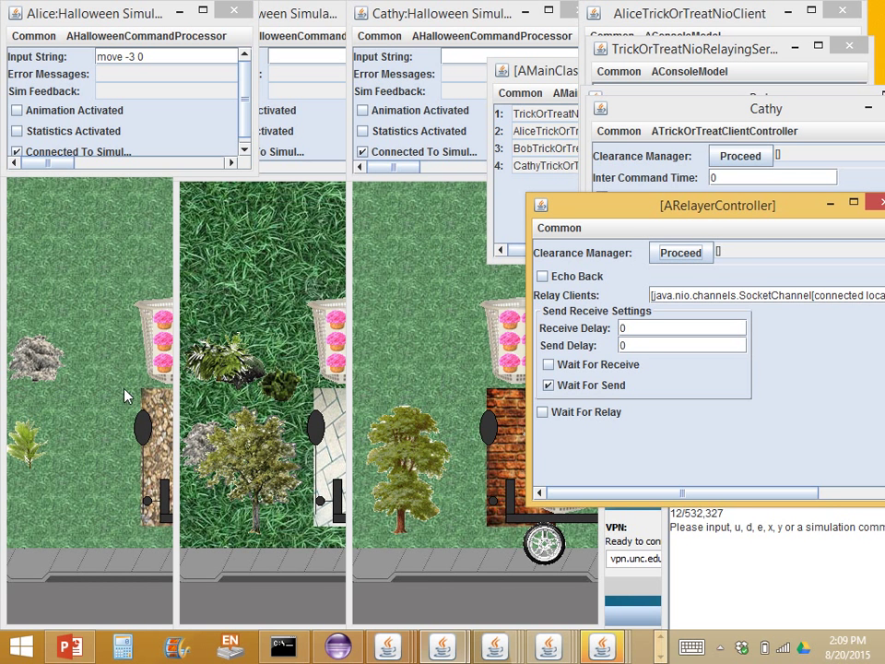
mouse_move(752, 258)
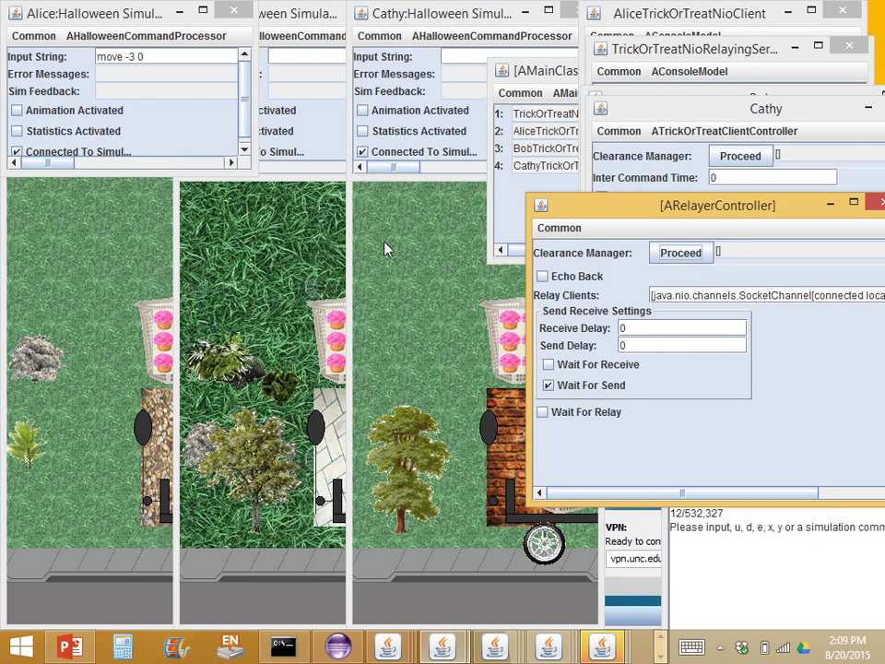
mouse_move(157, 417)
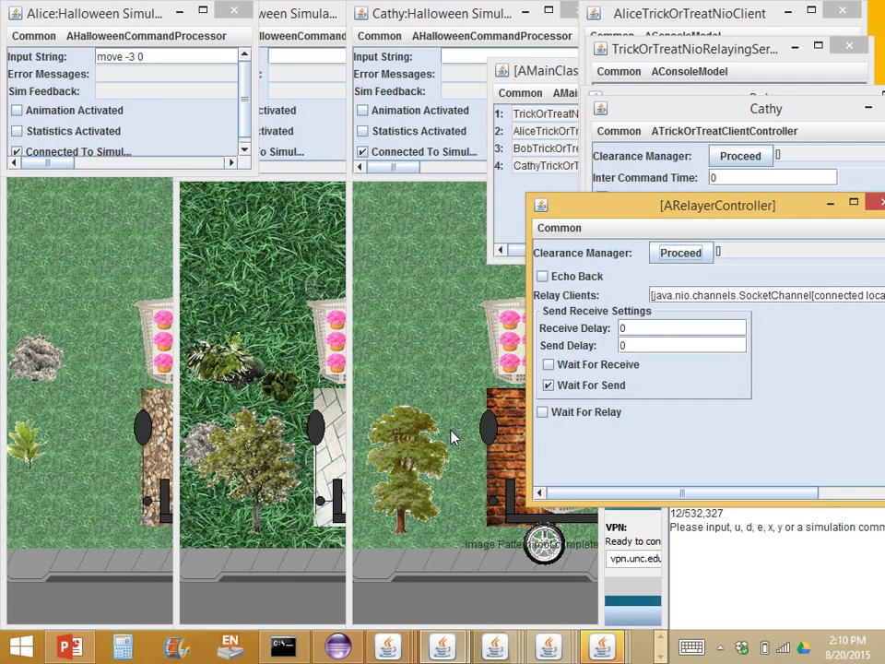
mouse_move(387, 417)
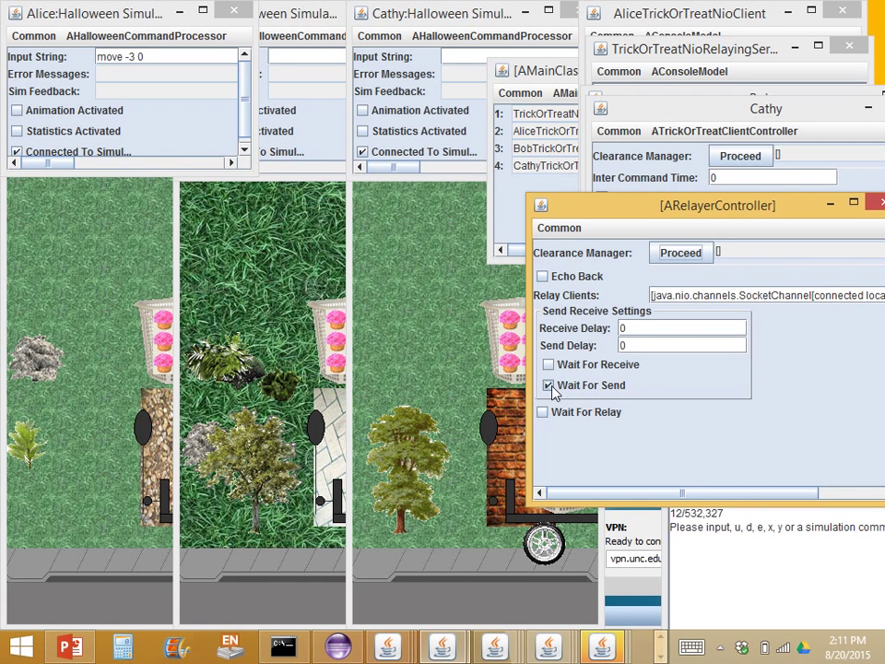
click(548, 385)
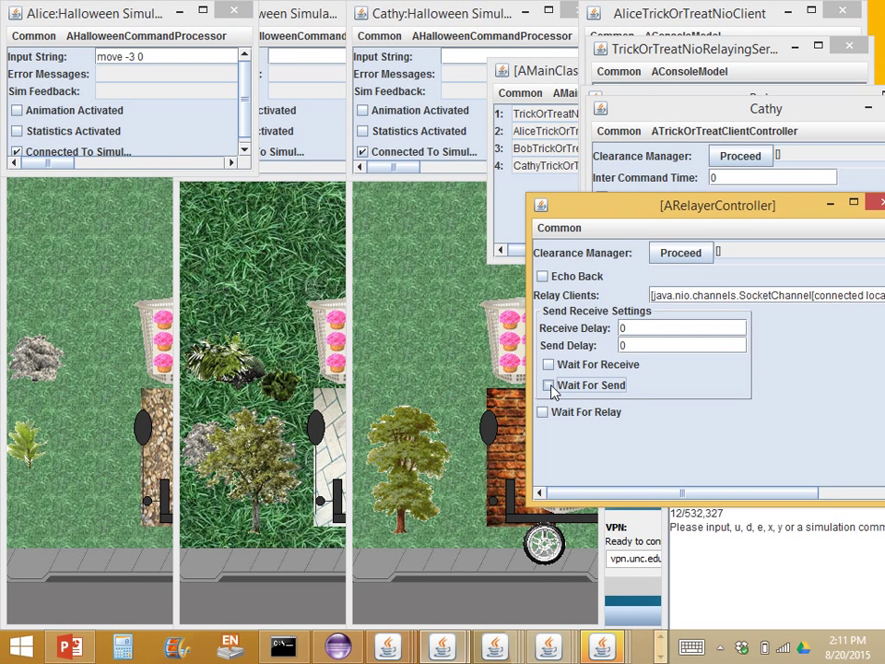
click(550, 386)
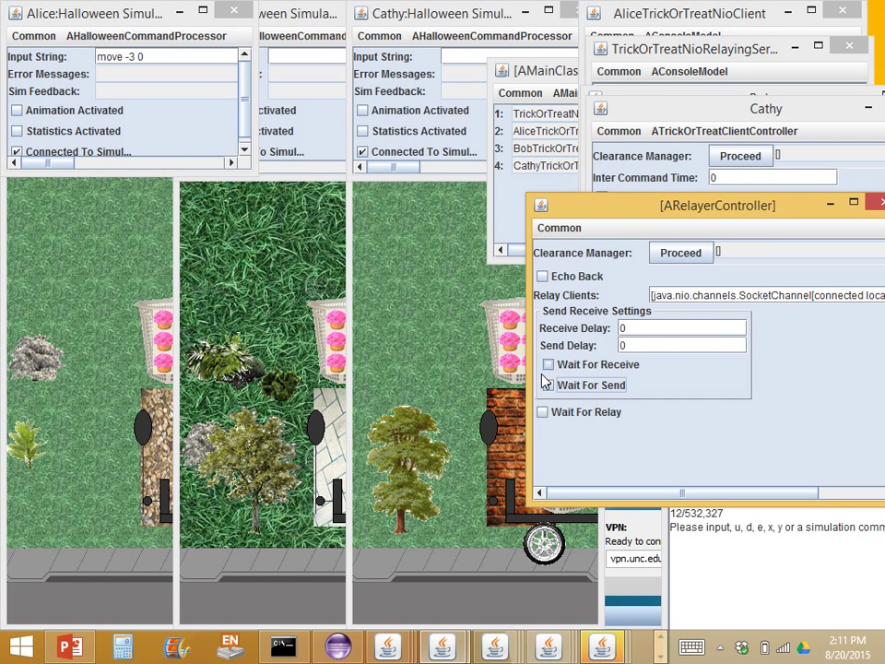
click(546, 385)
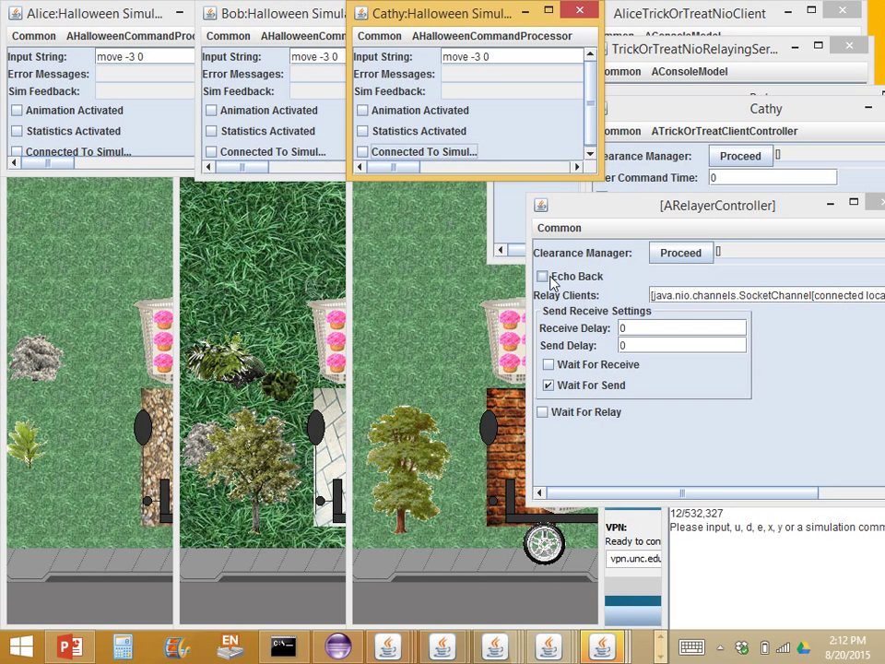
Enable Echo Back, send move -7 0 from Alice and let the relayer forward it
click(542, 277)
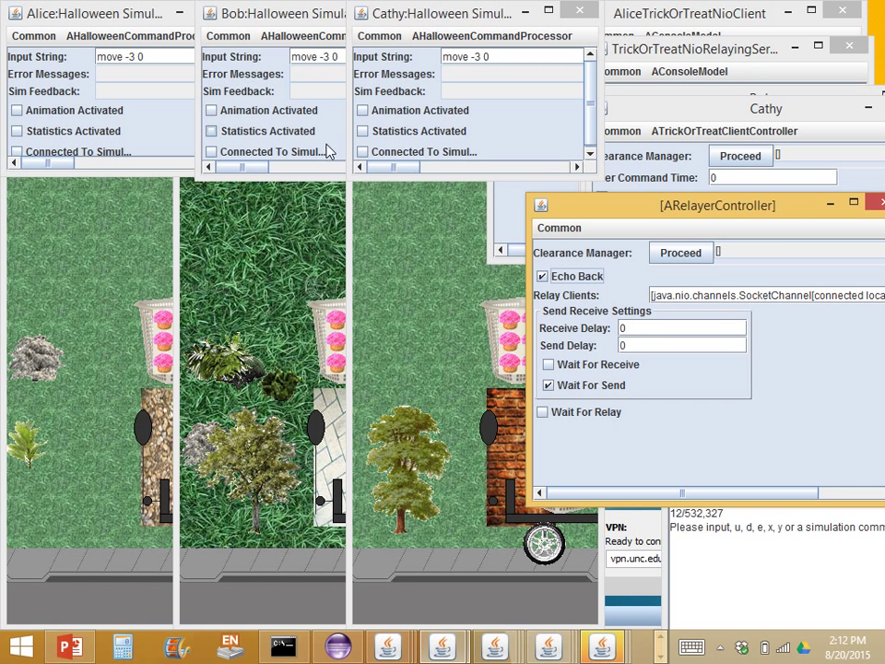
mouse_move(593, 251)
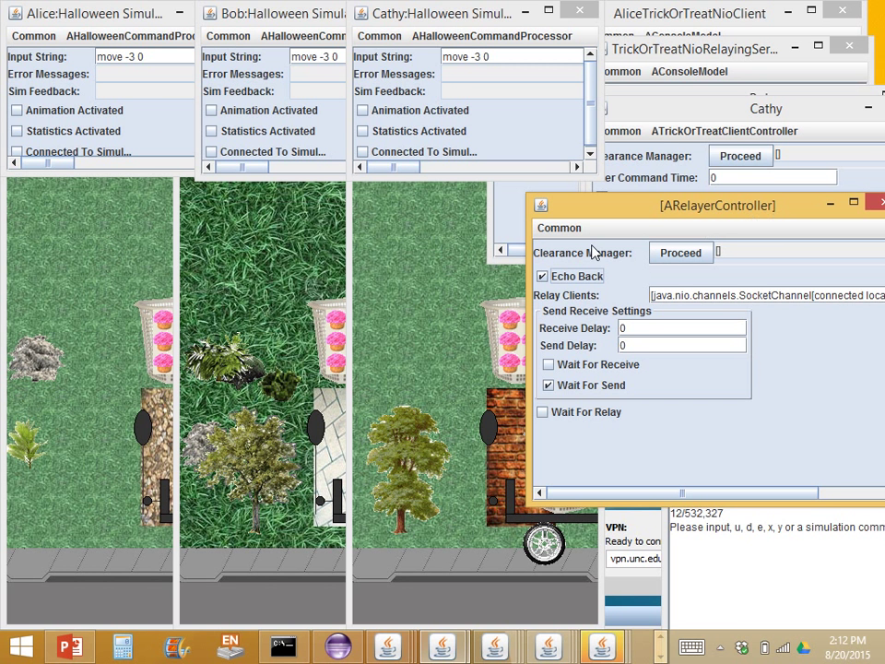
mouse_move(90, 281)
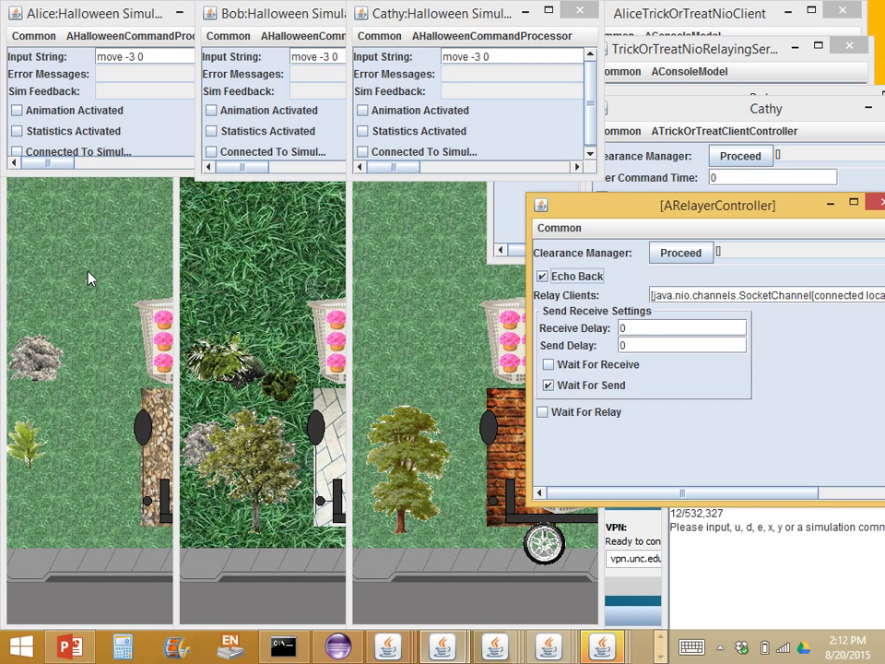
mouse_move(131, 89)
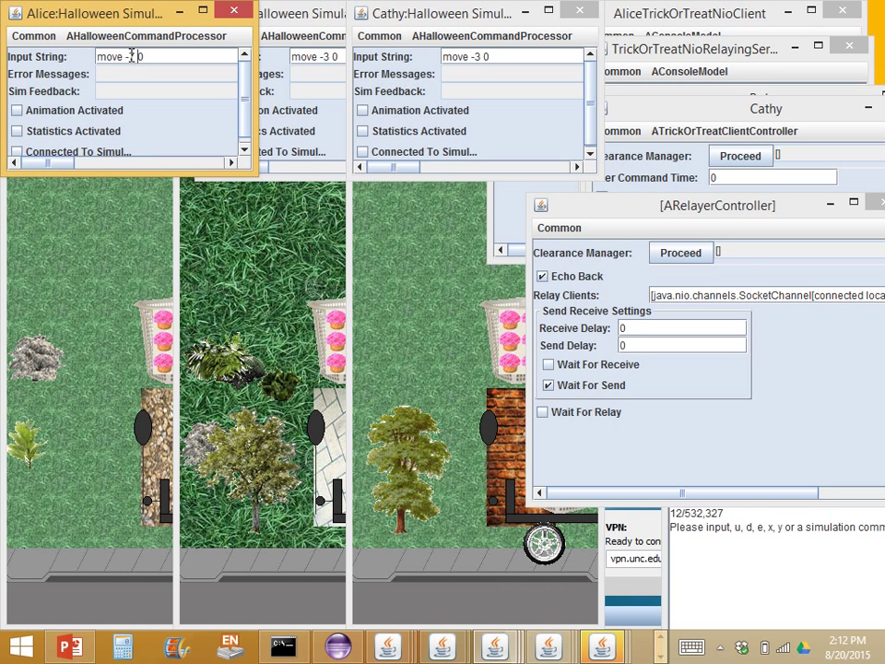
text(move -7 0)
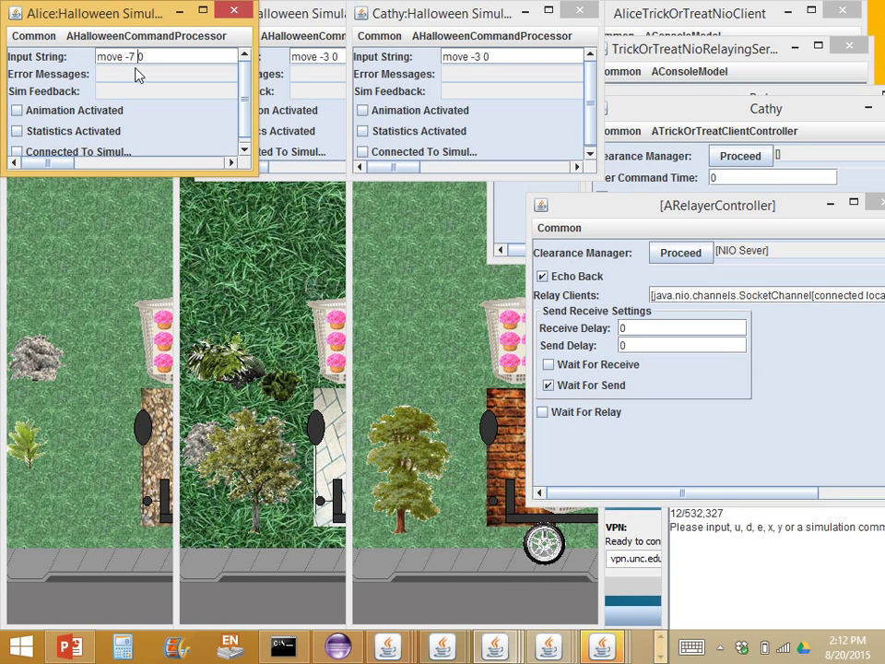
mouse_move(669, 286)
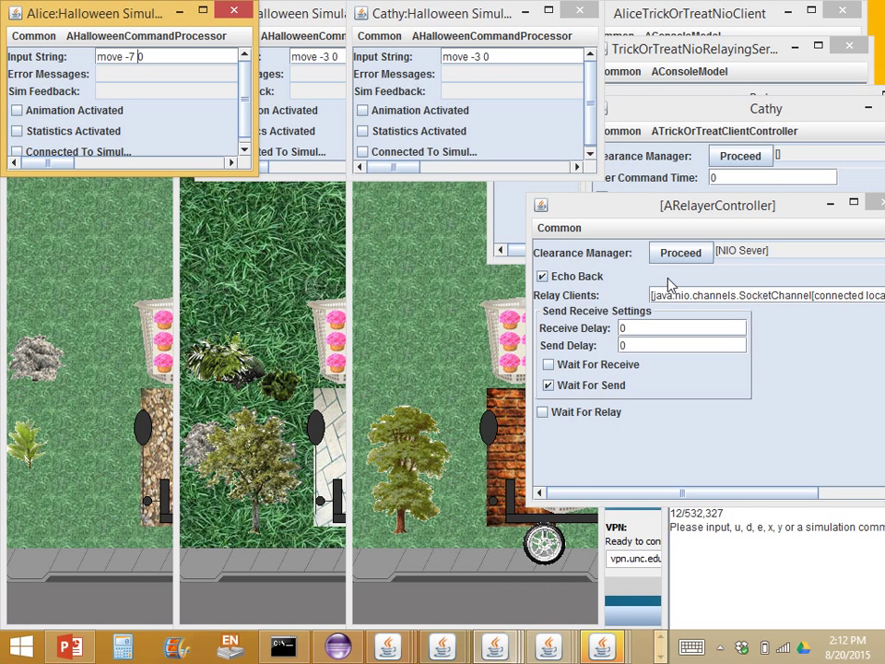
click(681, 251)
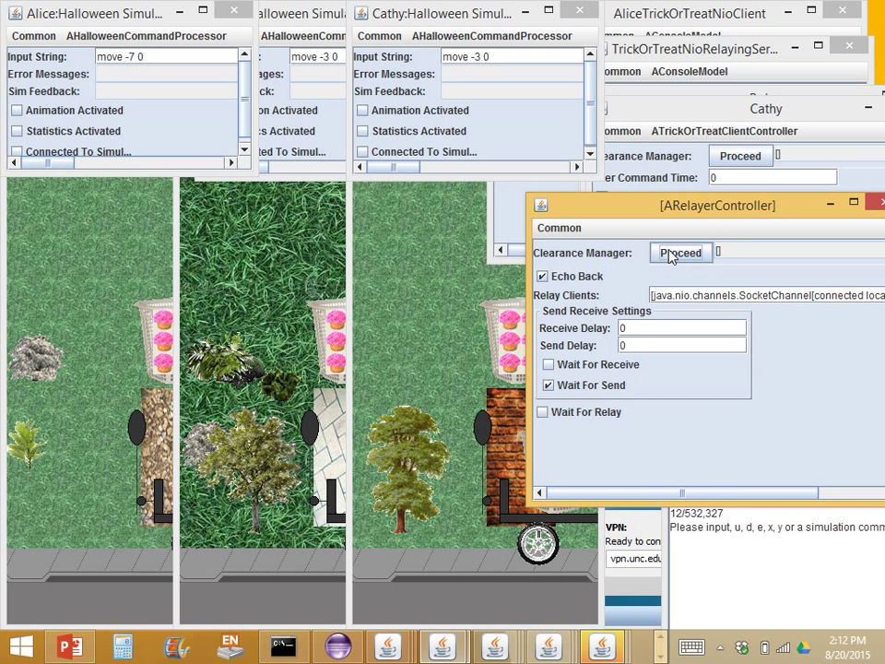
click(162, 56)
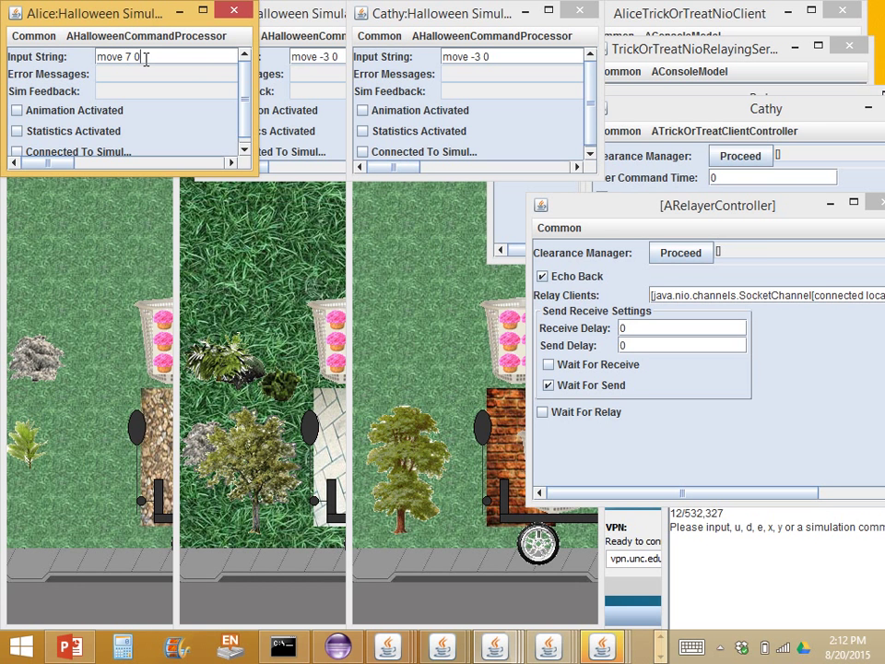
Change Alice's command to move 7 0 and have the relayer forward it too
click(681, 251)
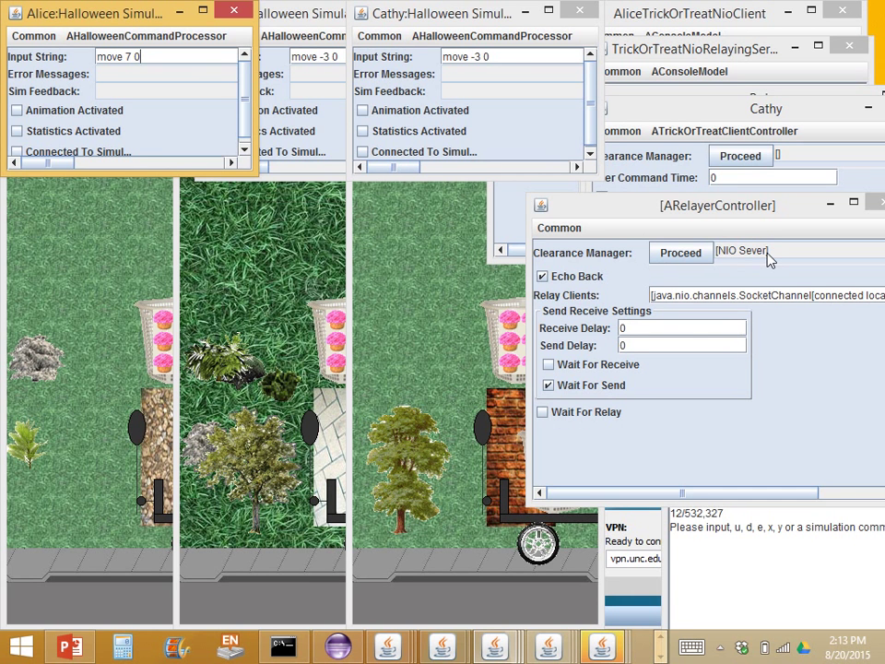
click(680, 251)
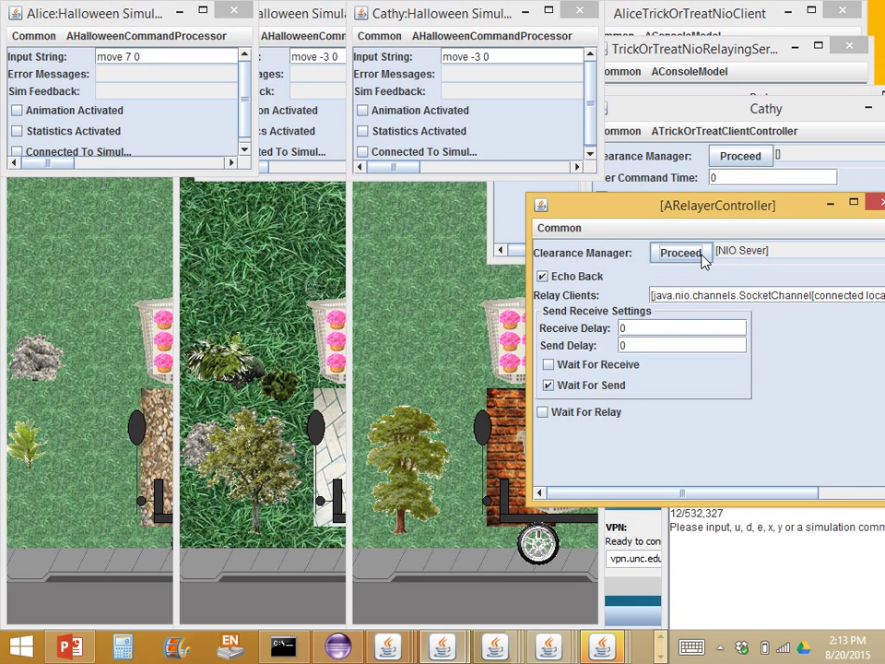
click(680, 252)
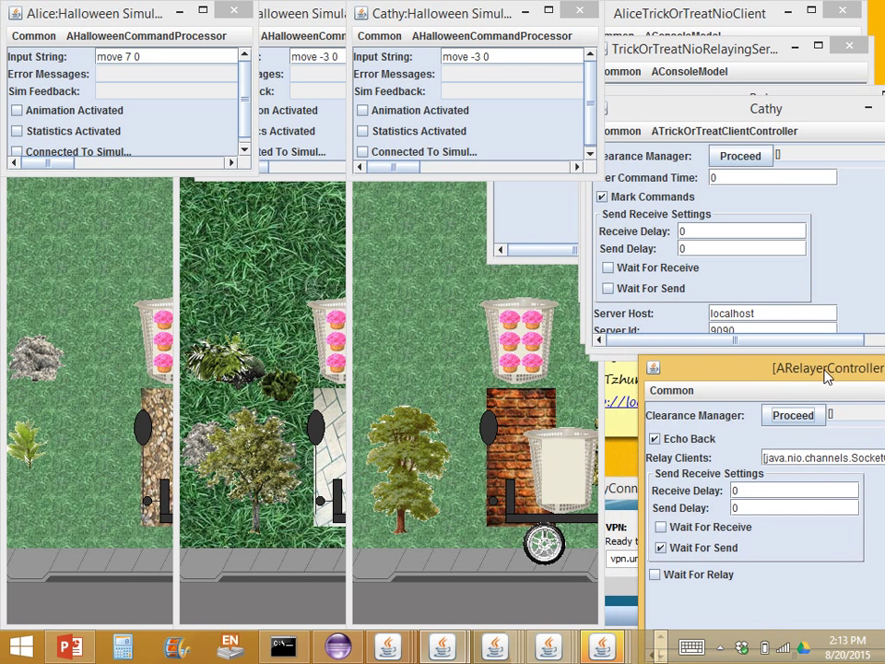
Bring Alice's console forward, then maximize and restore Cathy's controller
click(689, 13)
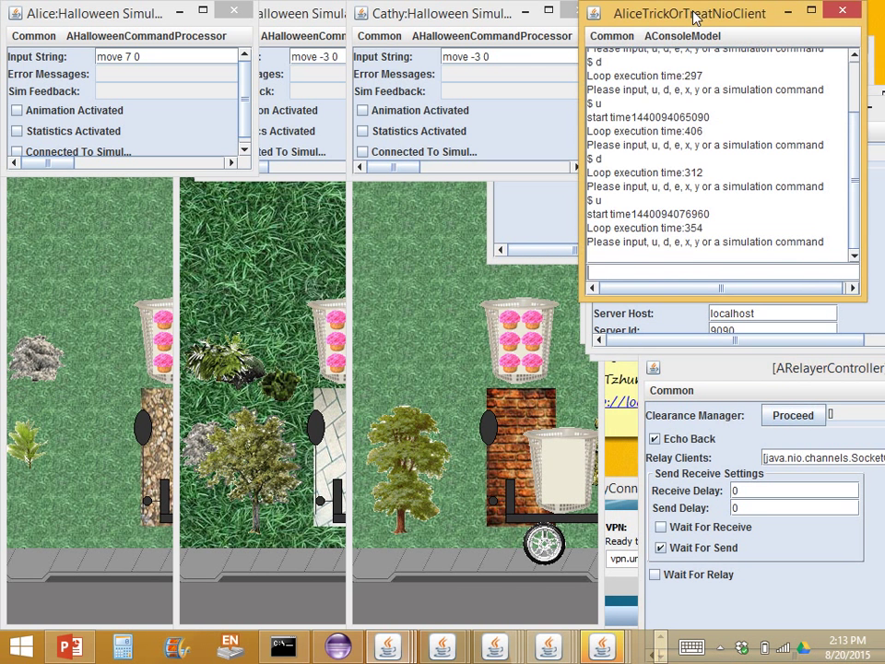
drag(690, 13, 712, 203)
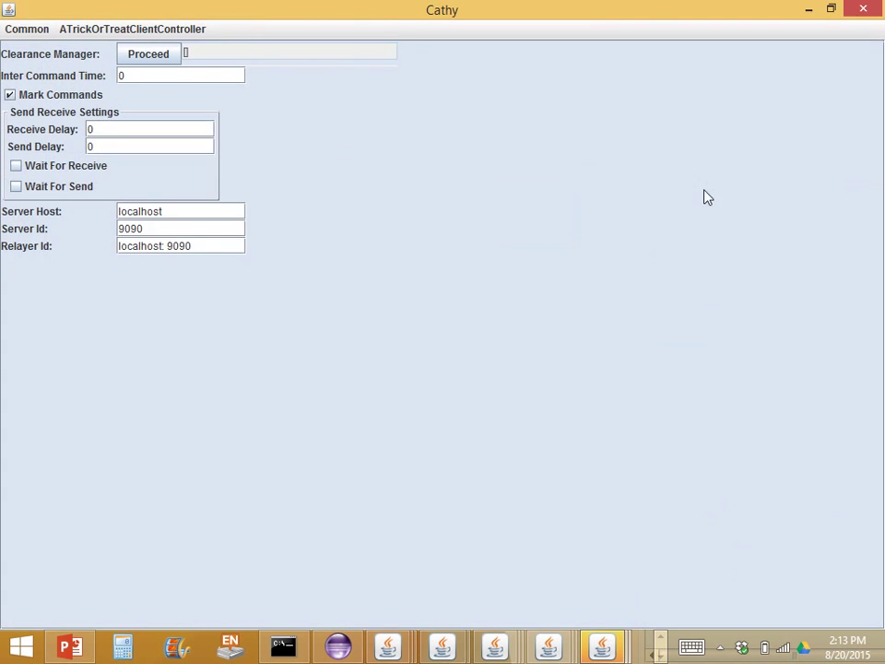
click(148, 54)
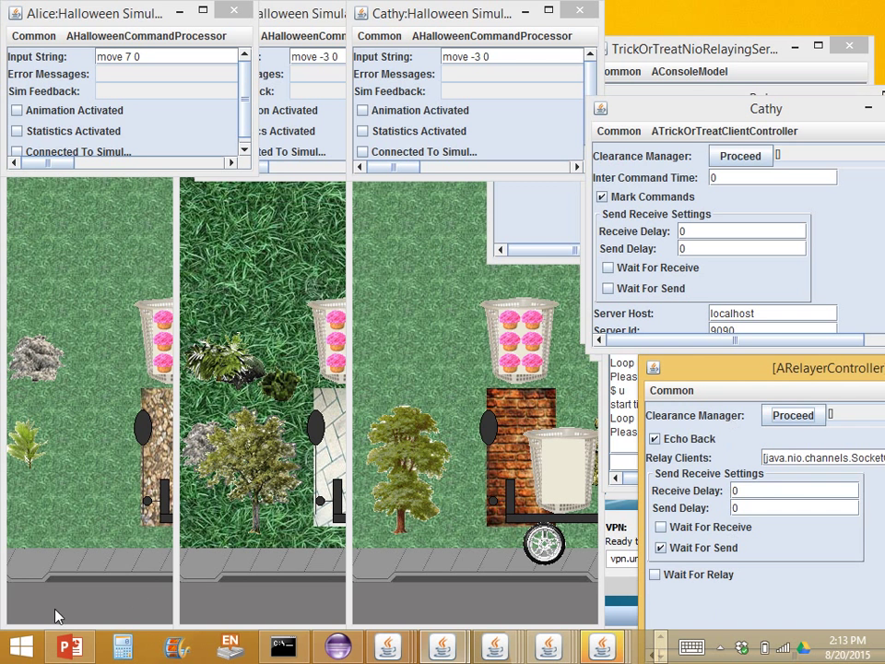
mouse_move(738, 354)
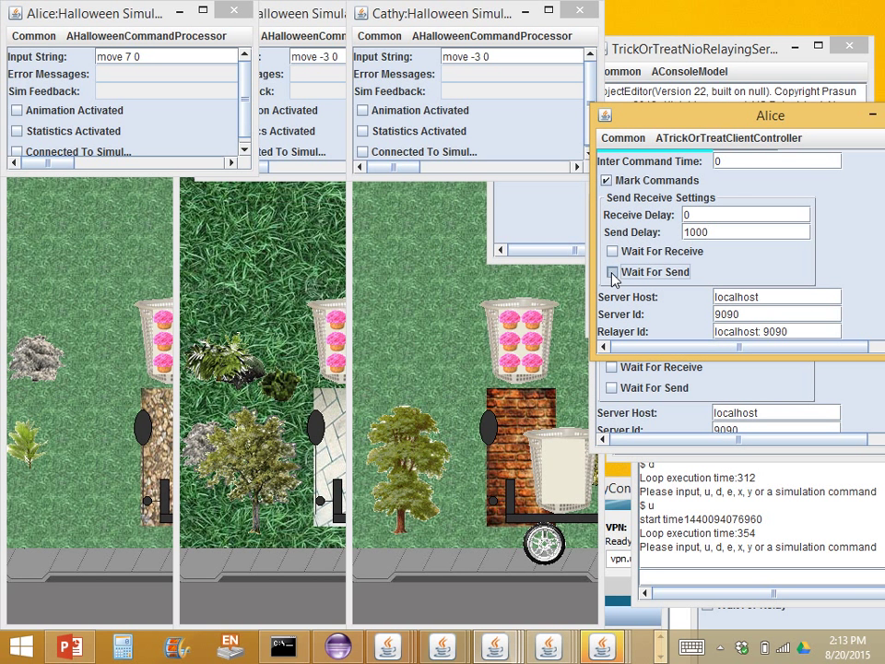
Enable Wait For Send for Alice and move her controller down to reveal Bob's
click(613, 271)
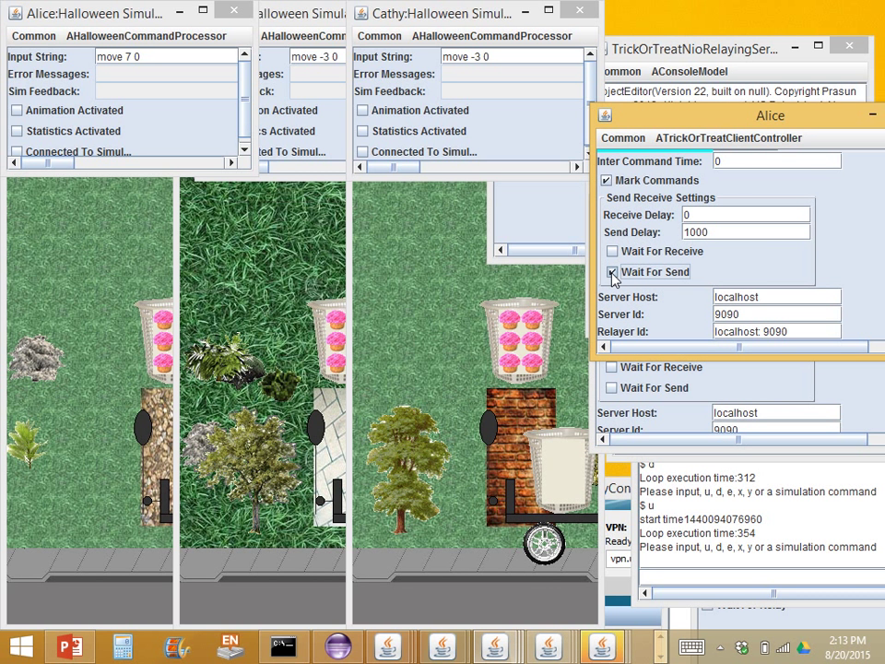
drag(771, 115, 771, 270)
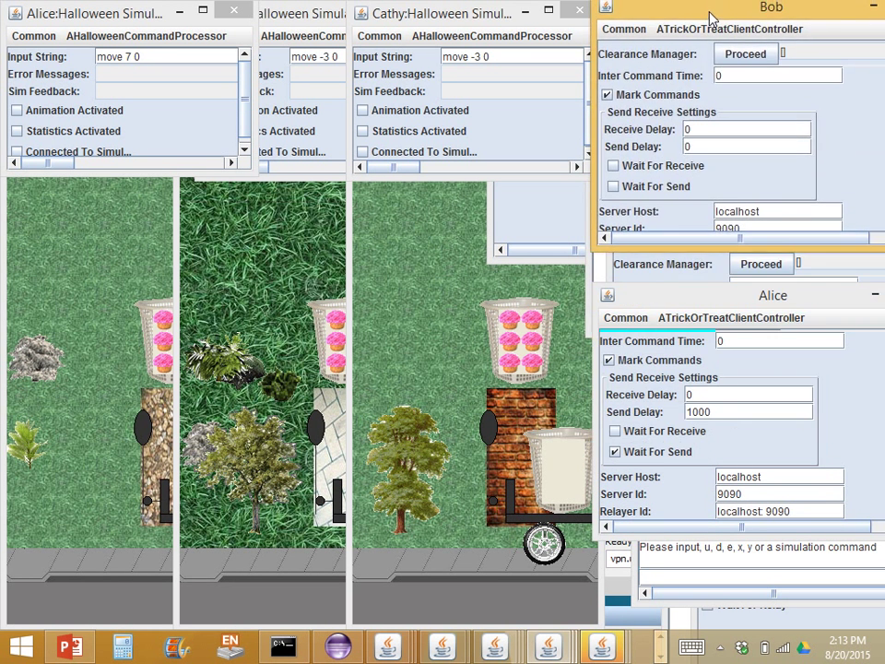
click(612, 194)
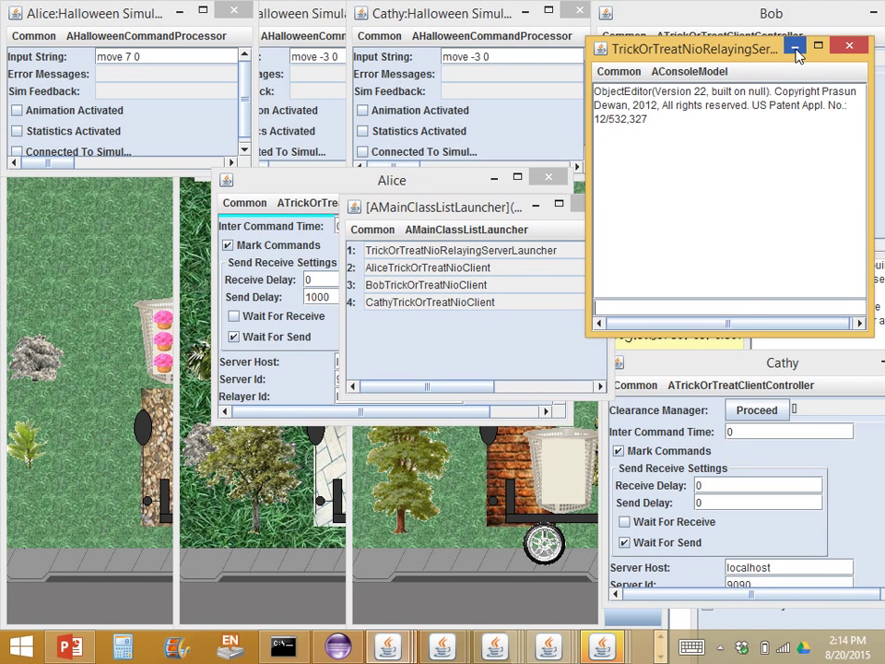
click(797, 45)
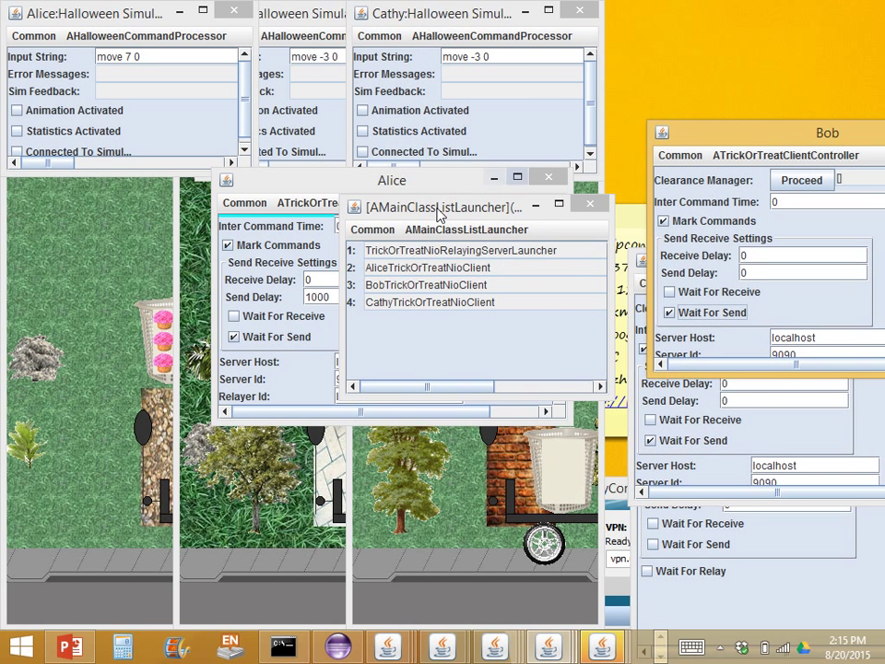
drag(439, 206, 738, 332)
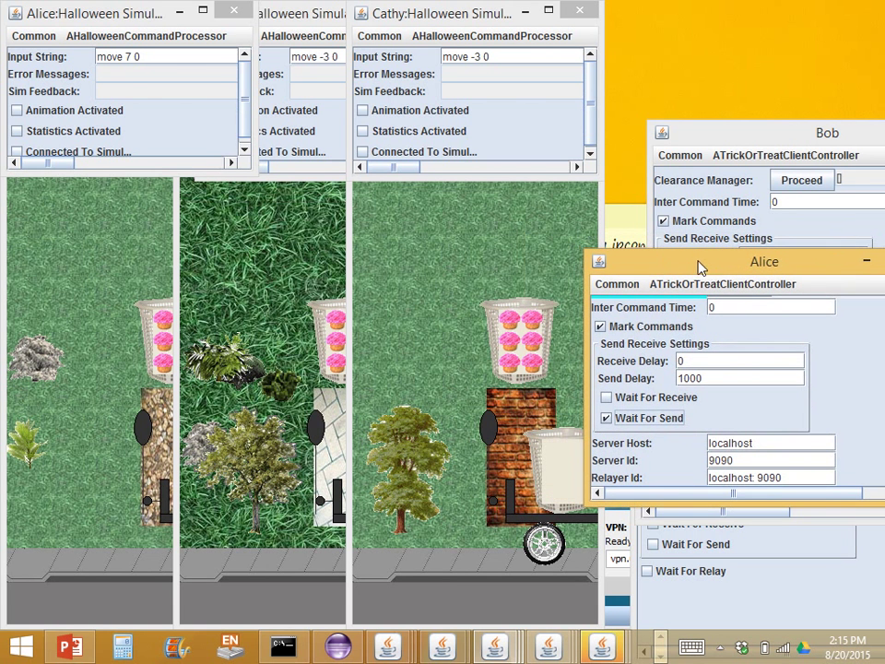
mouse_move(170, 72)
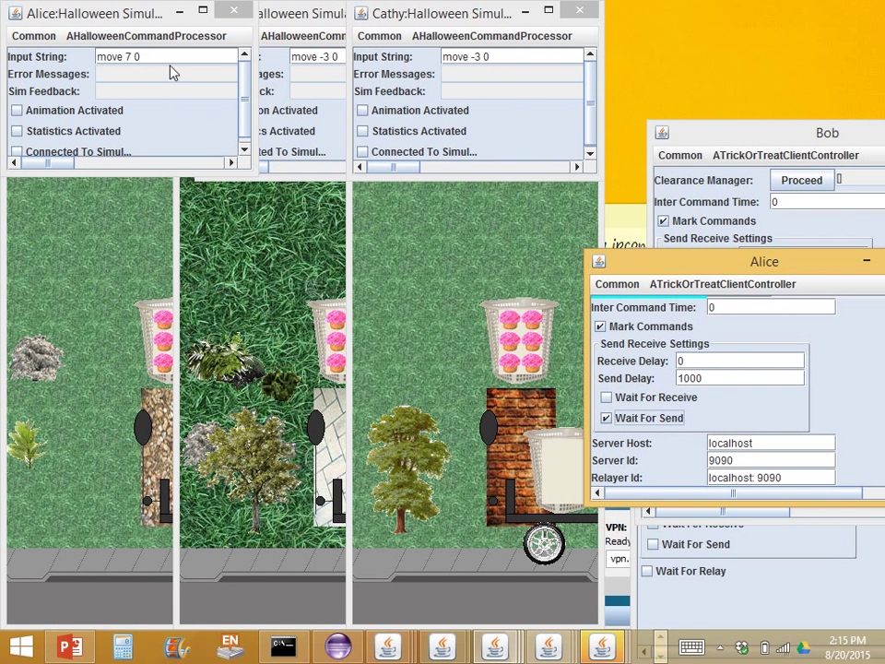
Change the distance in Alice's command so it reads "move -10 0"
click(166, 56)
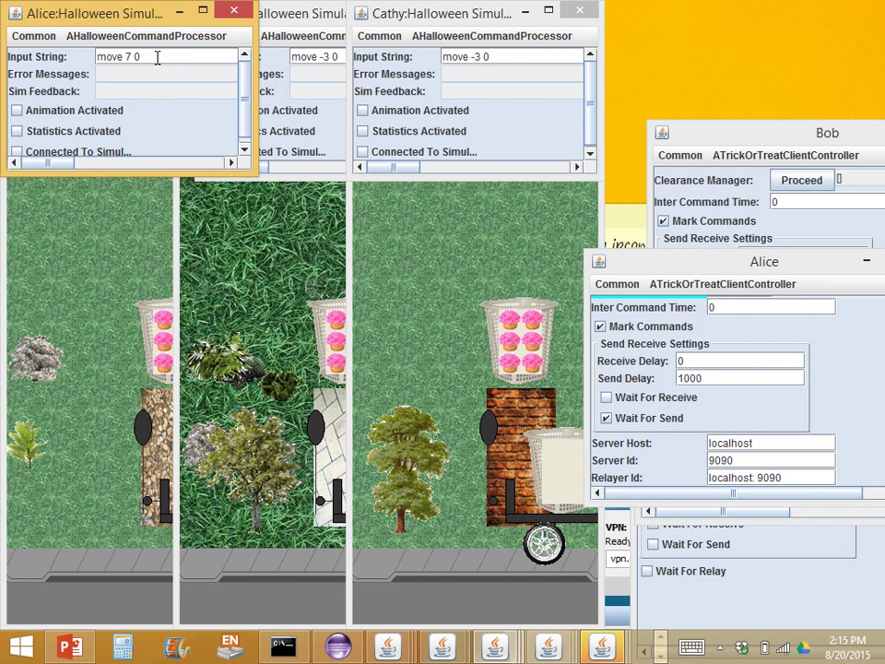
double_click(129, 56)
text(-1)
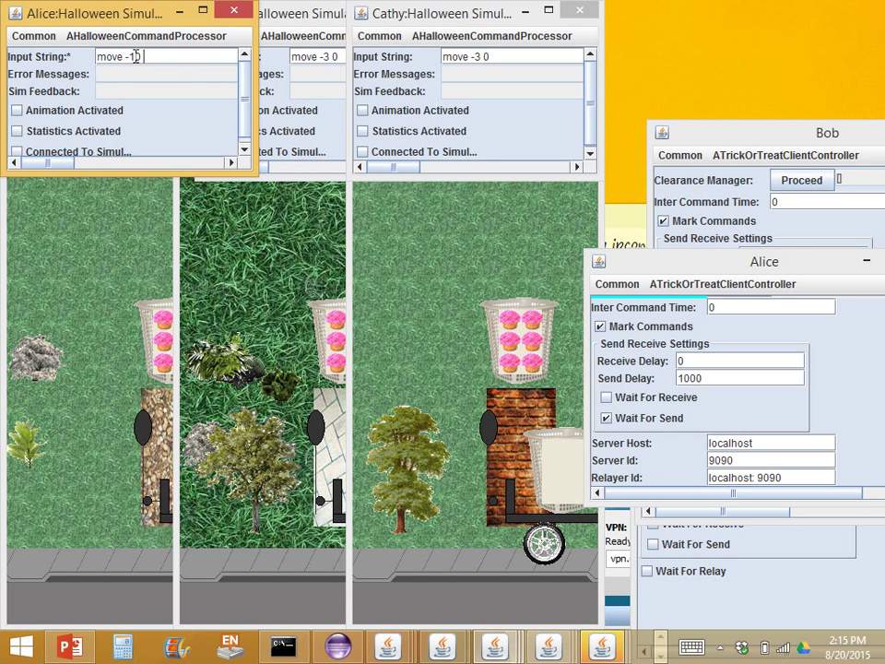
text(0)
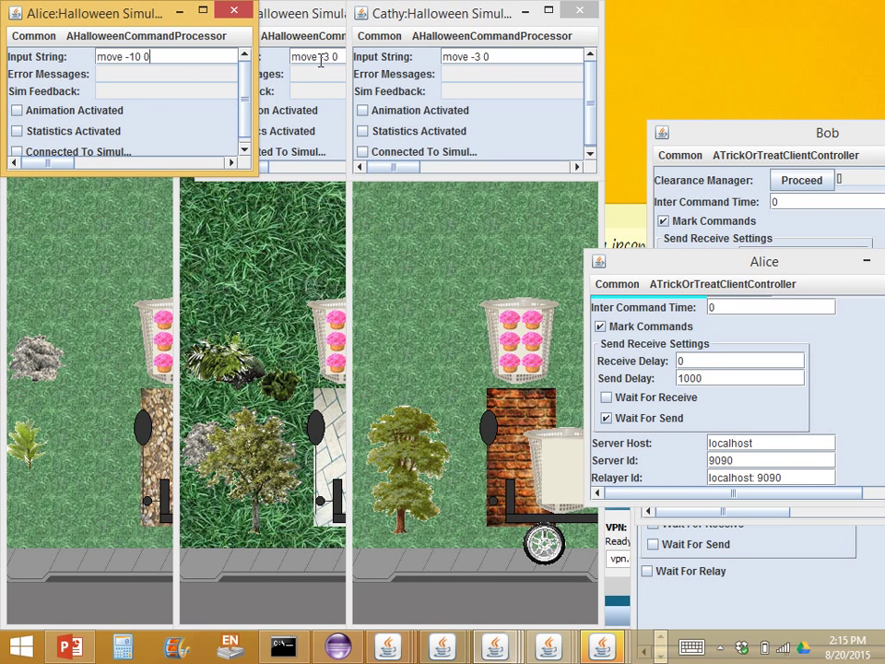
Enter "take 1" as Bob's command and focus Bob's simulation window
click(292, 13)
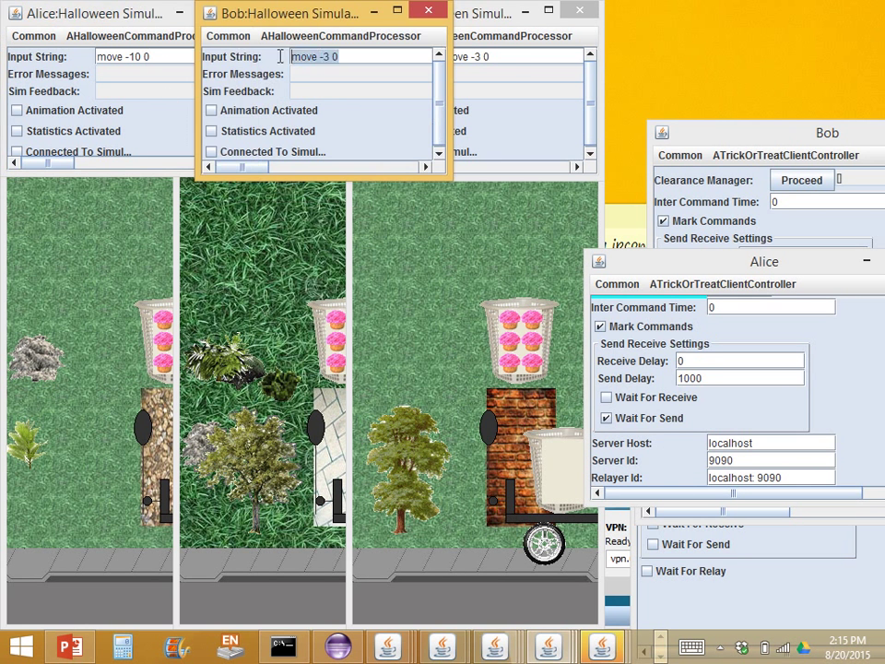
text(take 1)
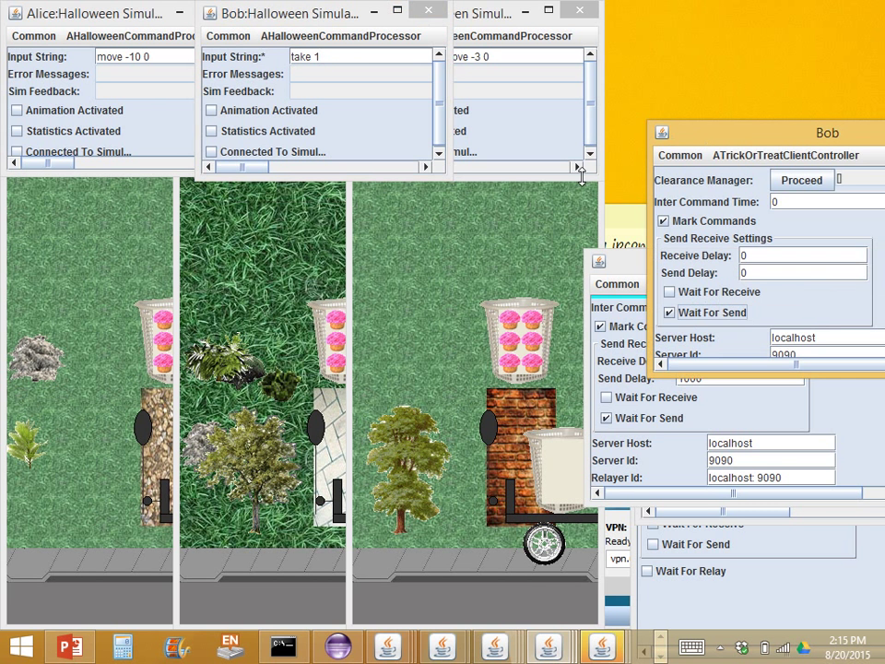
click(360, 56)
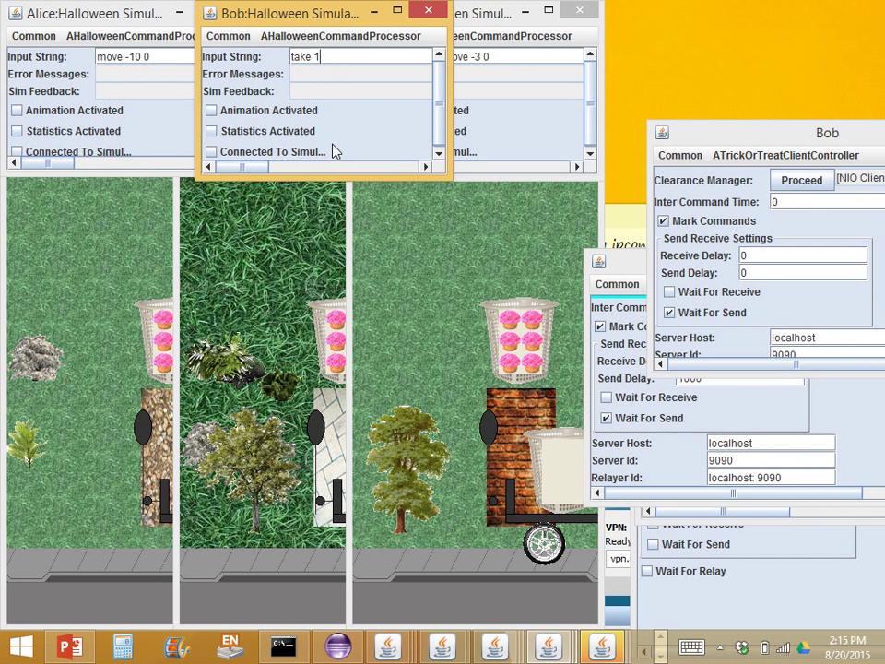
mouse_move(323, 152)
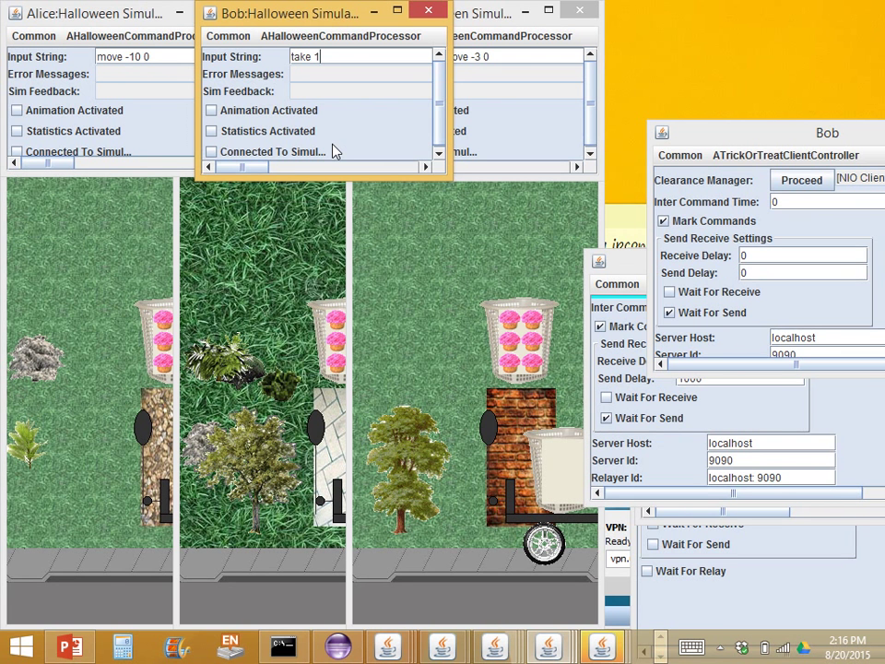
mouse_move(635, 280)
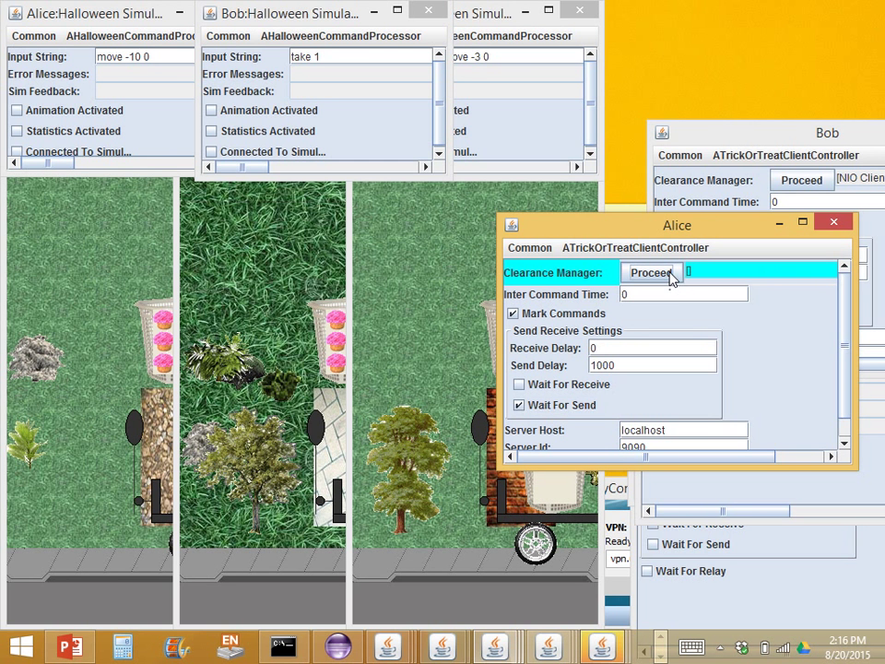
mouse_move(649, 236)
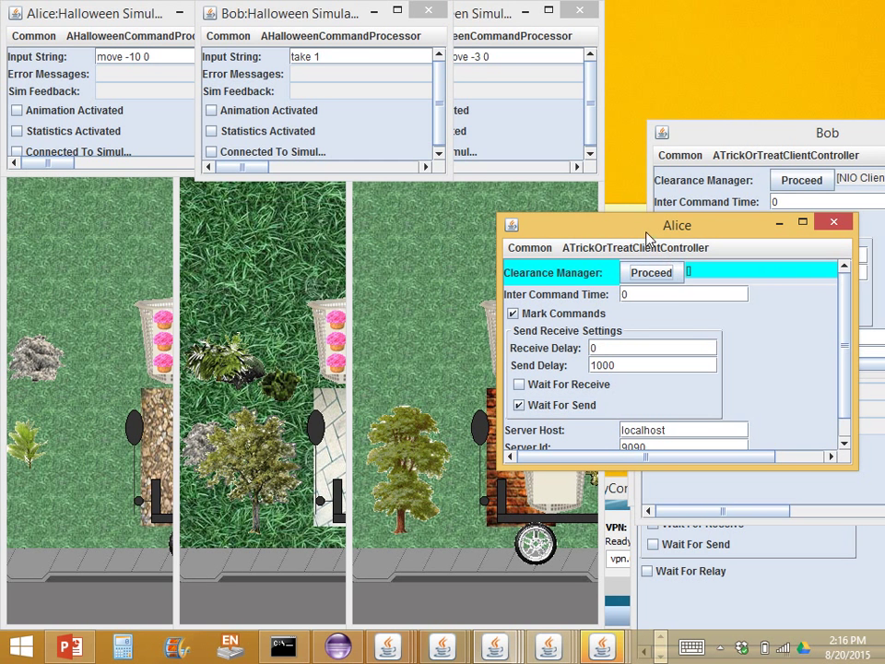
Move Alice's controller to the top right and let her held command proceed
drag(677, 225, 544, 20)
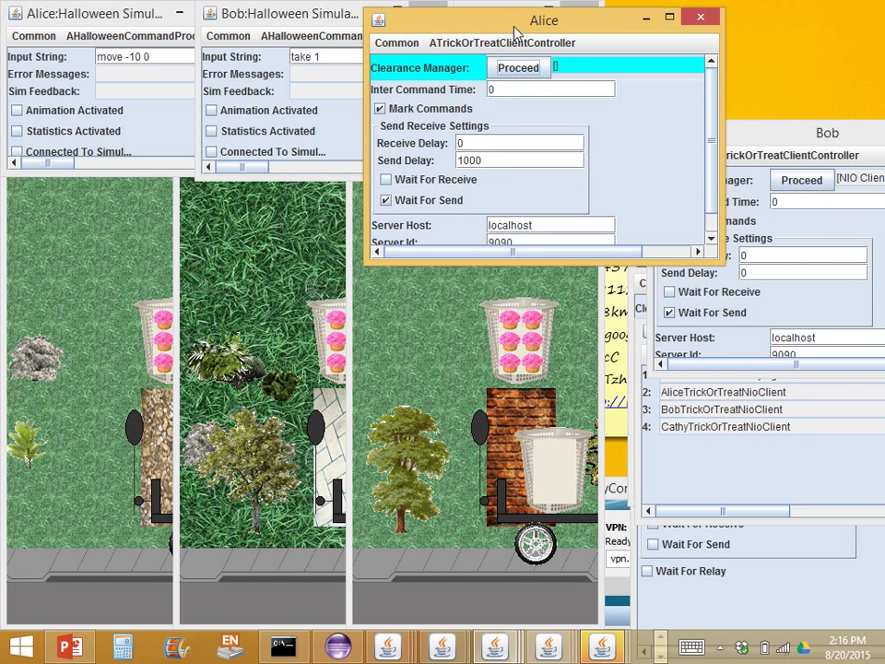
click(801, 181)
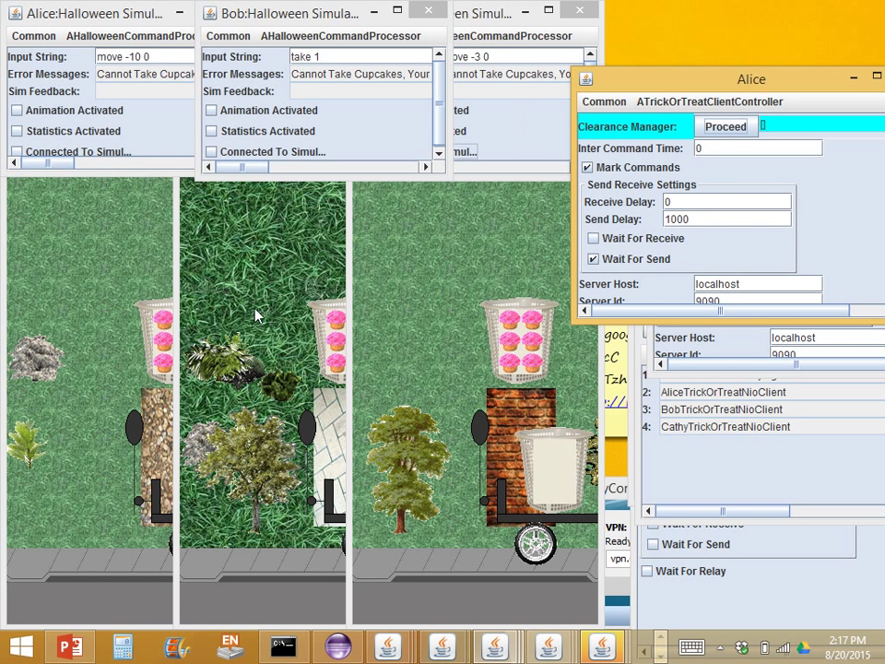
mouse_move(478, 427)
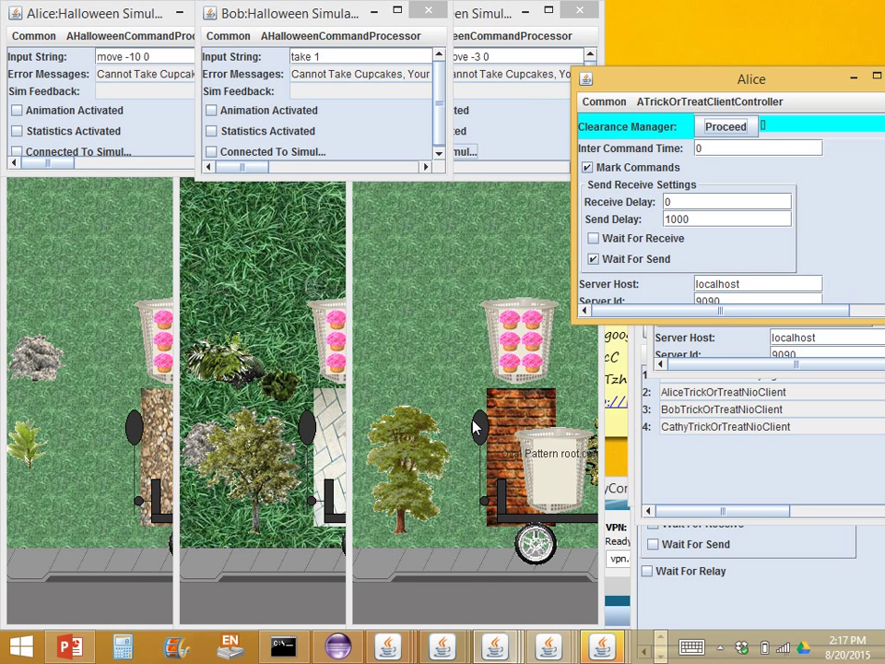
click(360, 55)
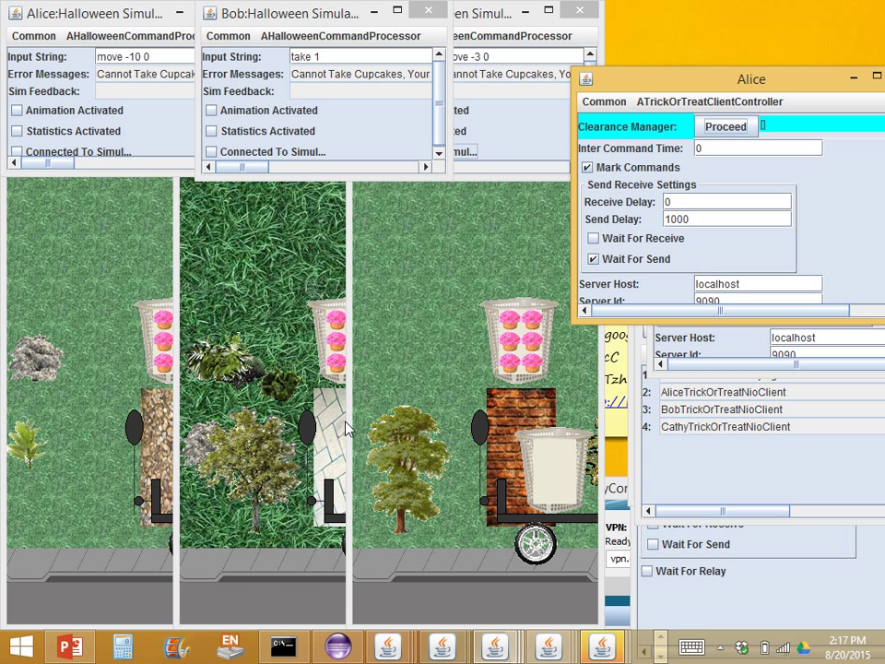
mouse_move(349, 411)
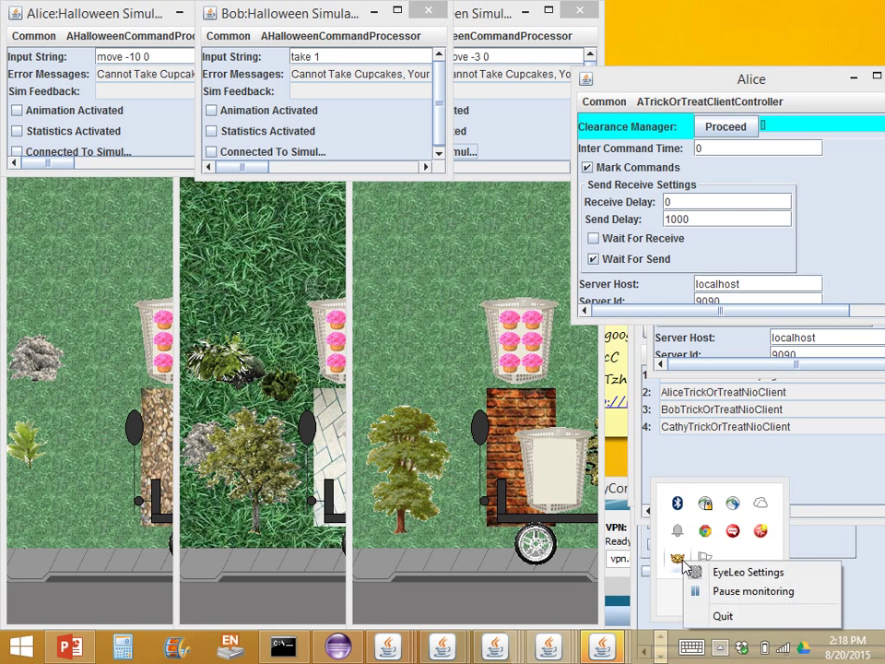
mouse_move(746, 590)
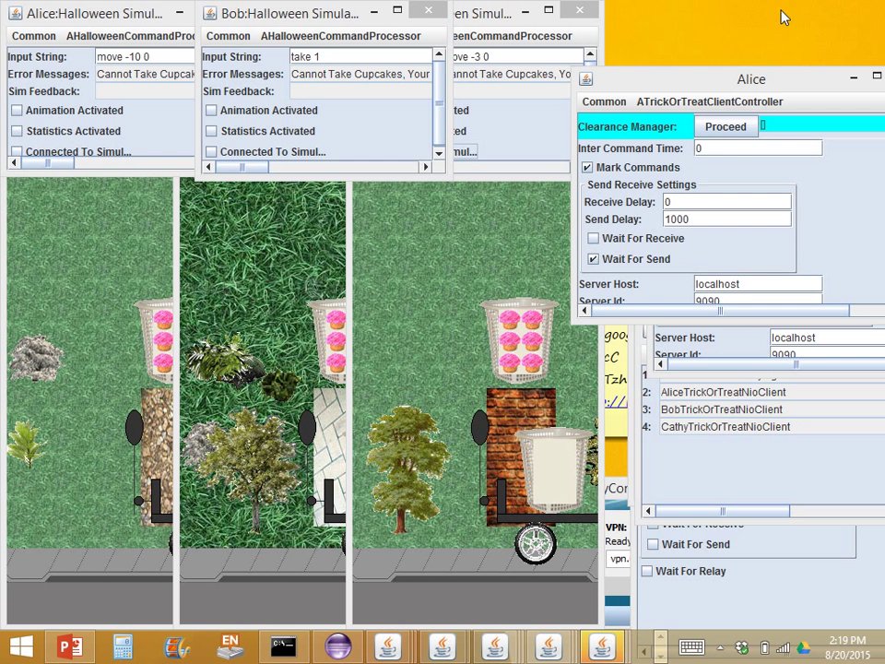
mouse_move(396, 273)
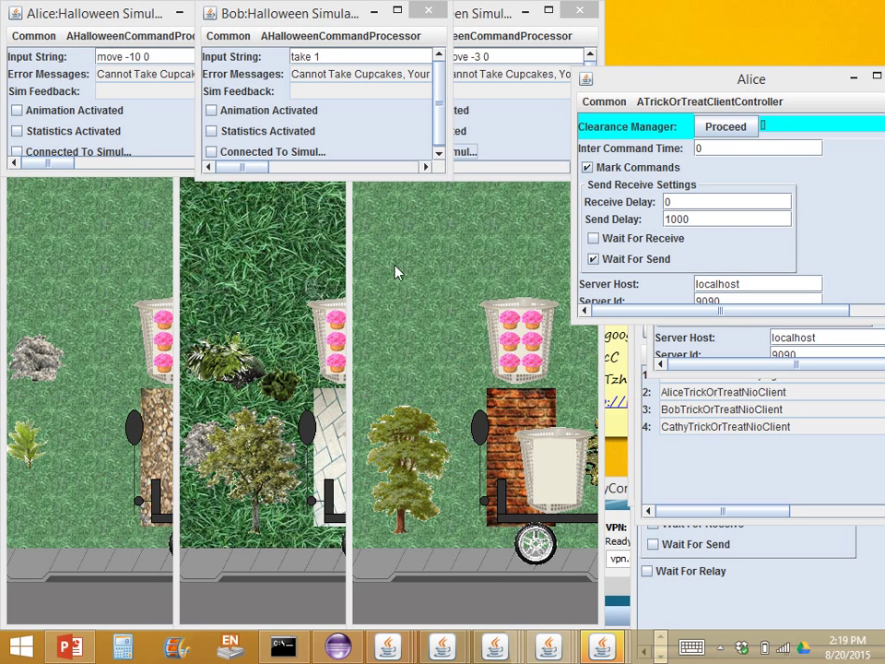
mouse_move(132, 520)
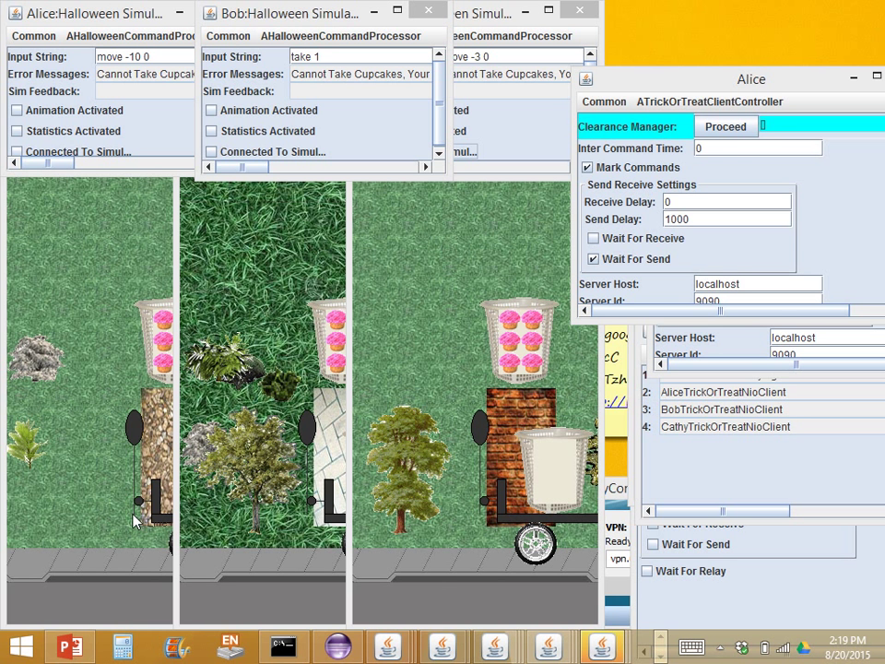
mouse_move(229, 512)
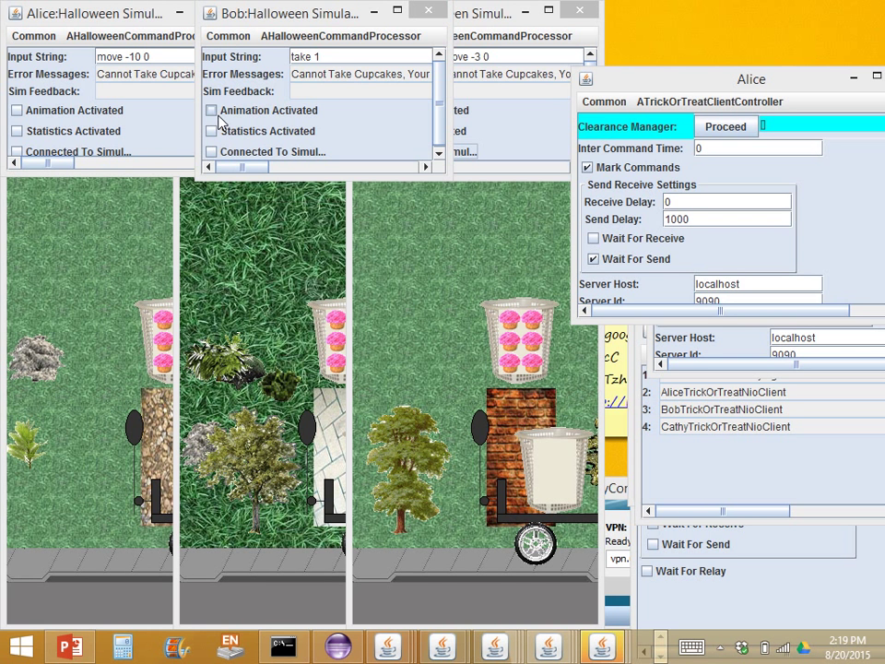
mouse_move(229, 120)
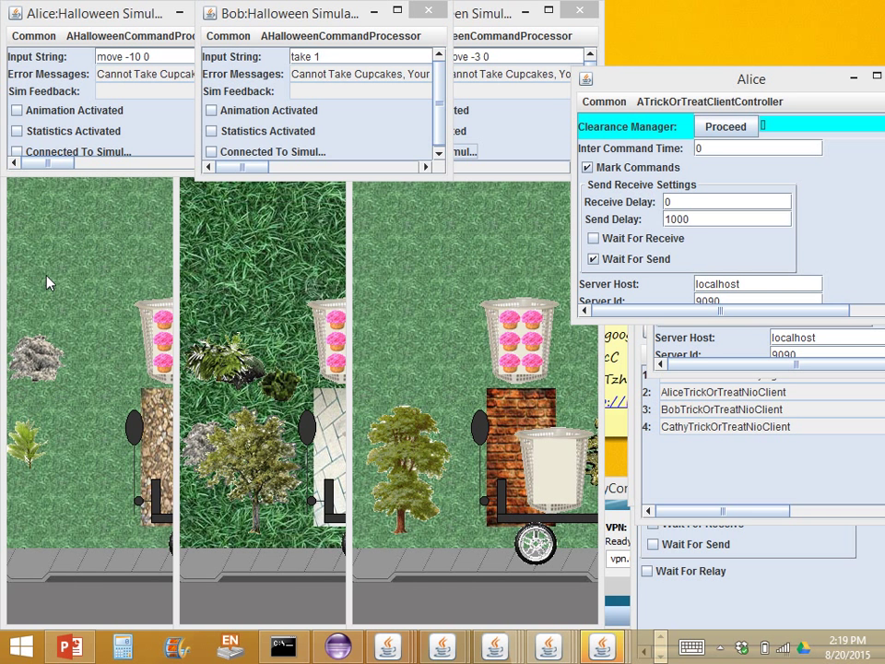
mouse_move(136, 521)
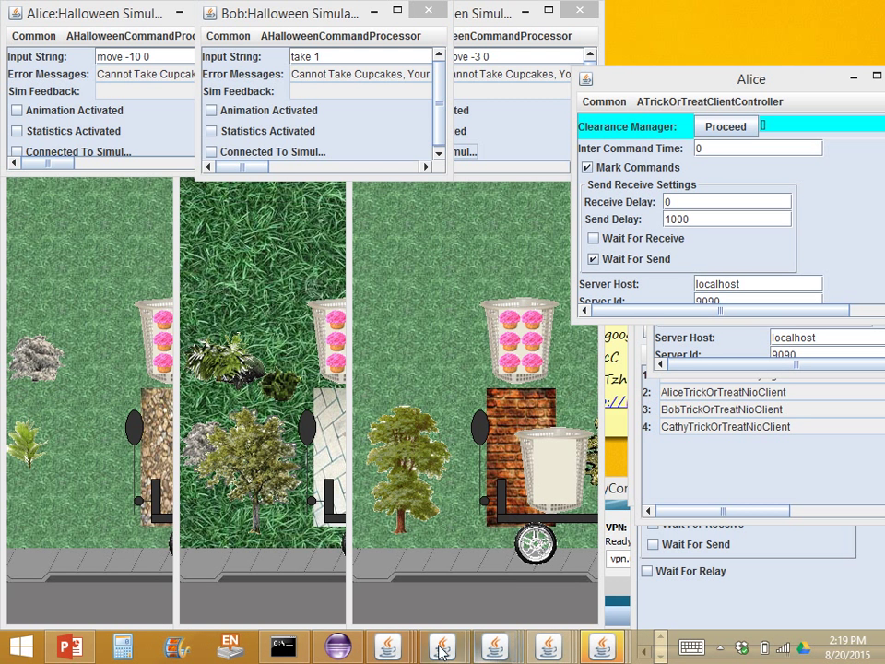
Bring up the AliceTrickOrTreatNioClient console from the taskbar
click(441, 646)
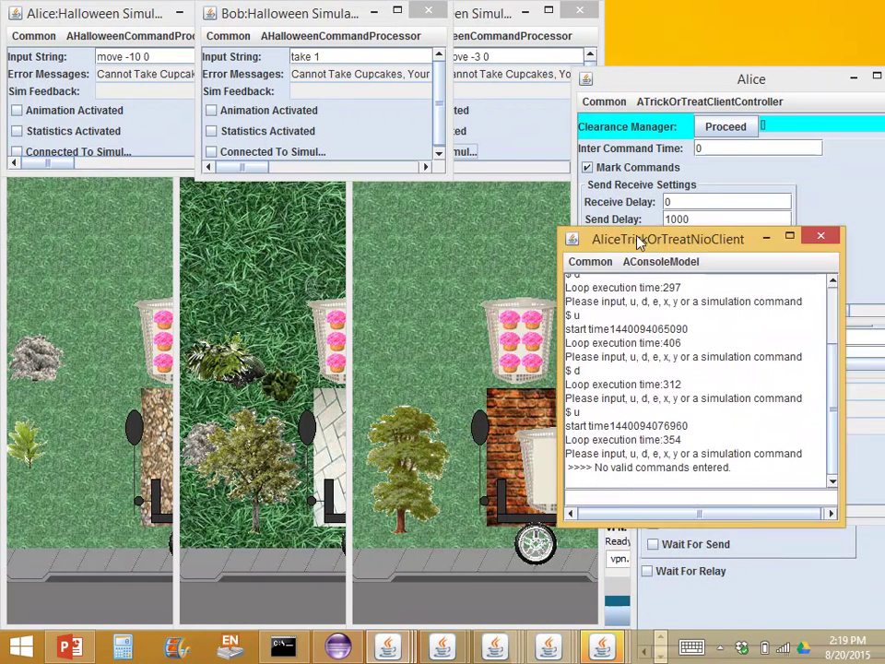
Reposition Alice's NIO client console window over the simulation windows
drag(668, 238, 721, 330)
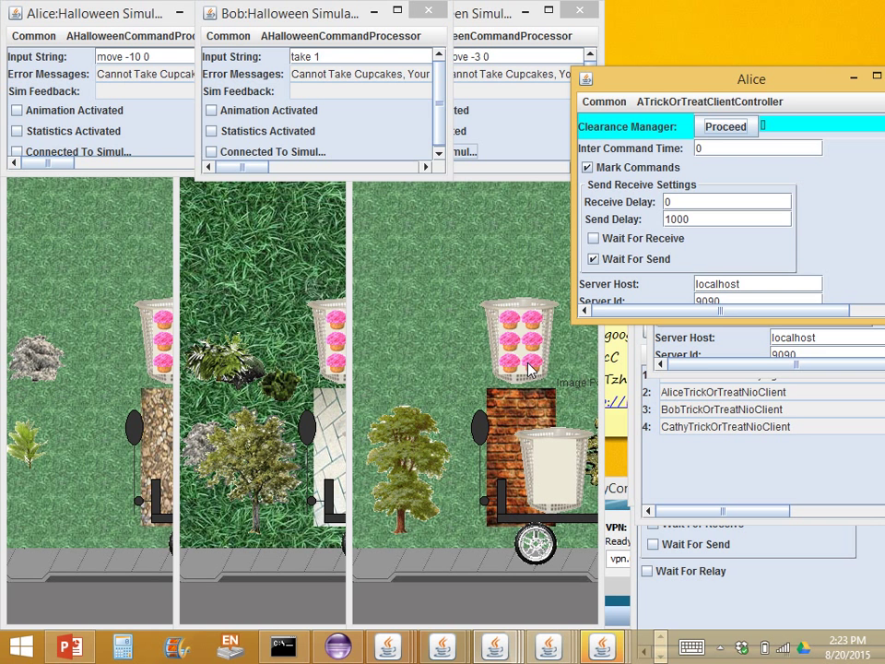
mouse_move(461, 100)
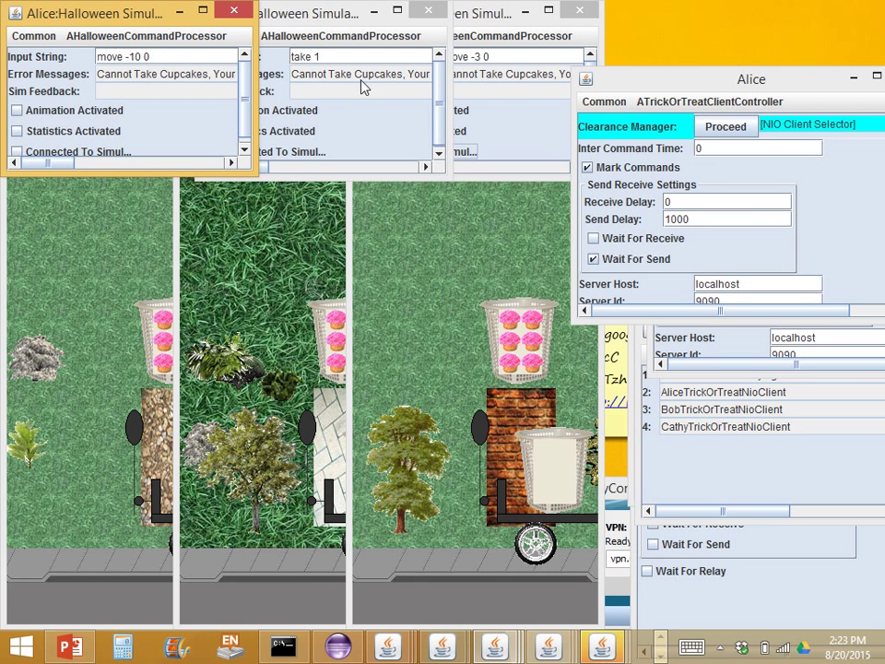
mouse_move(826, 127)
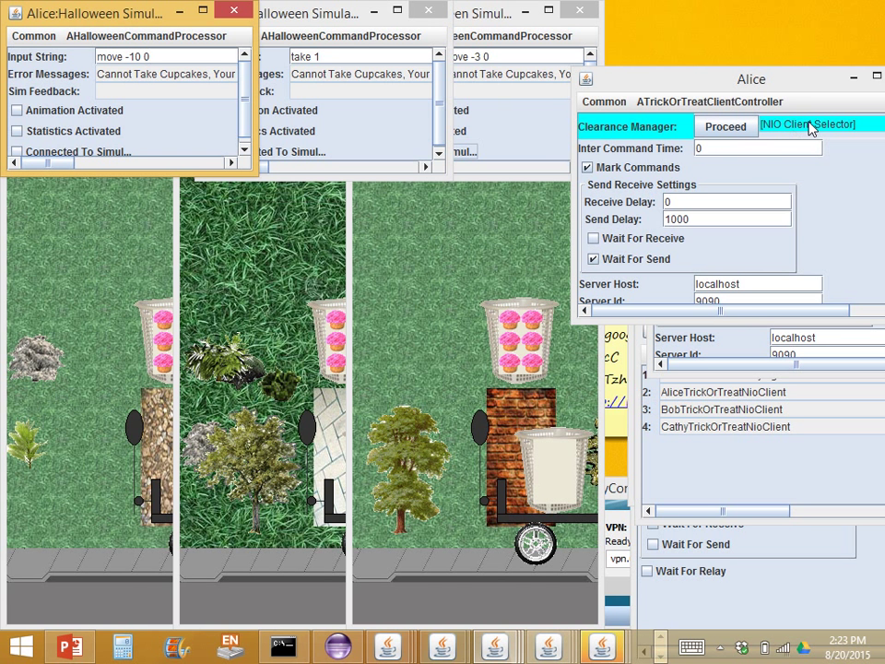
Turn off Wait For Receive in Alice's client controller
click(726, 126)
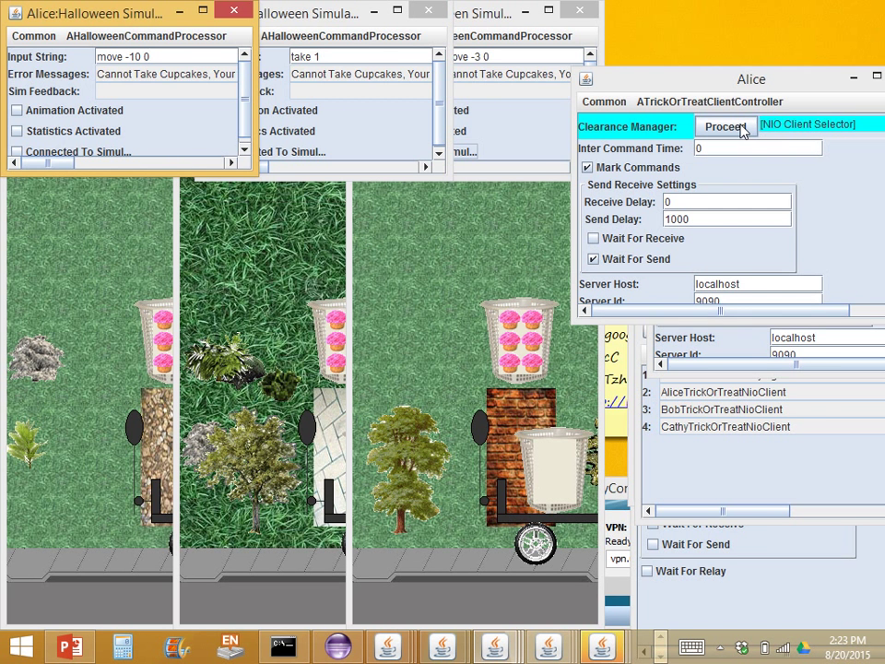
Release Alice's waiting NIO Client Selector thread and proceed in the relayer controller
click(726, 126)
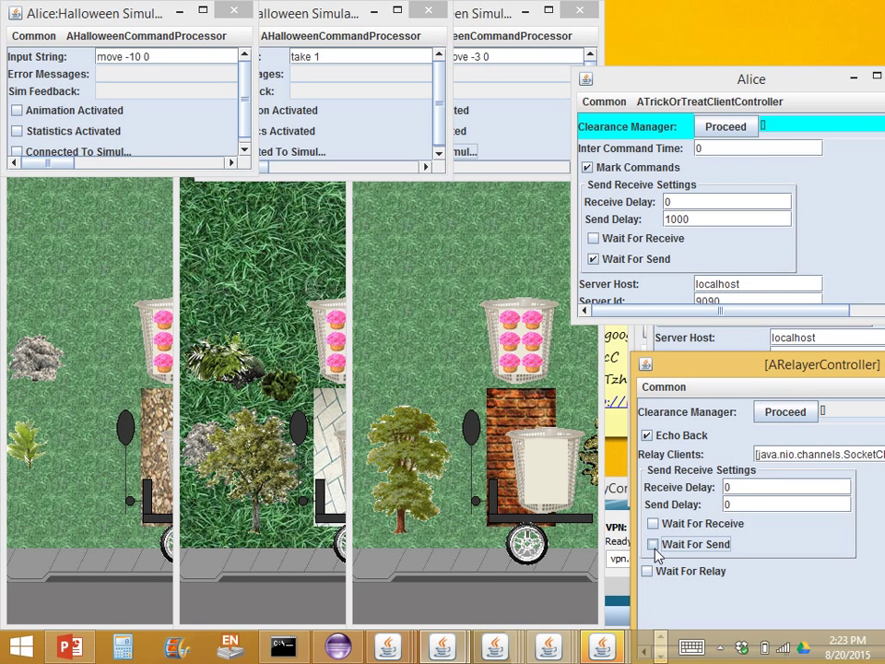
click(653, 544)
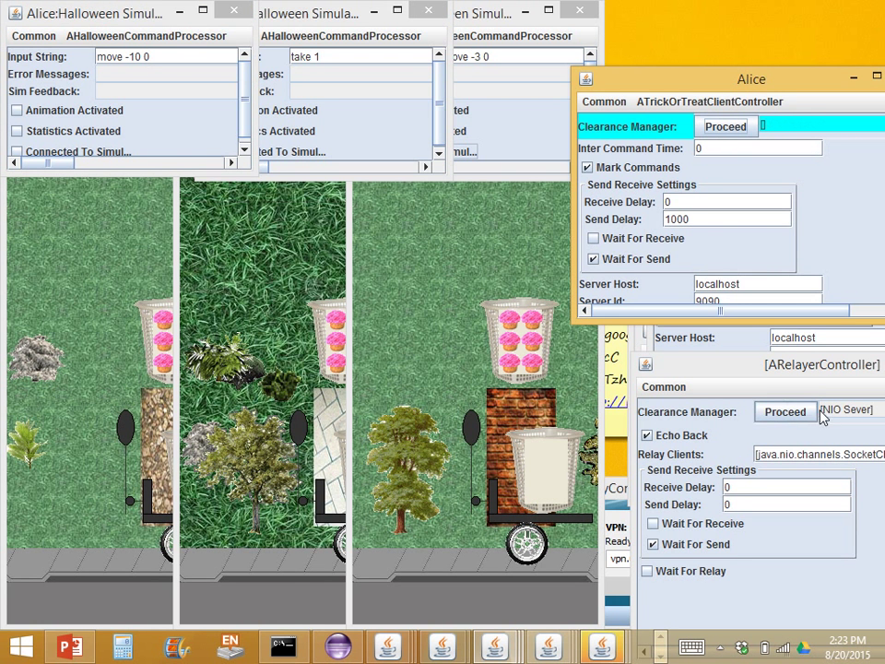
mouse_move(841, 421)
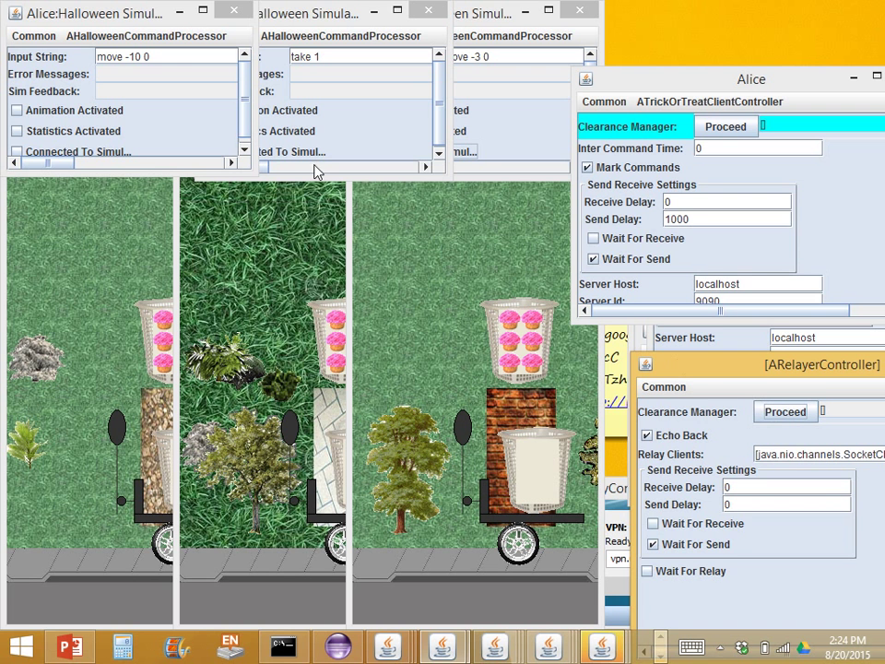
mouse_move(81, 83)
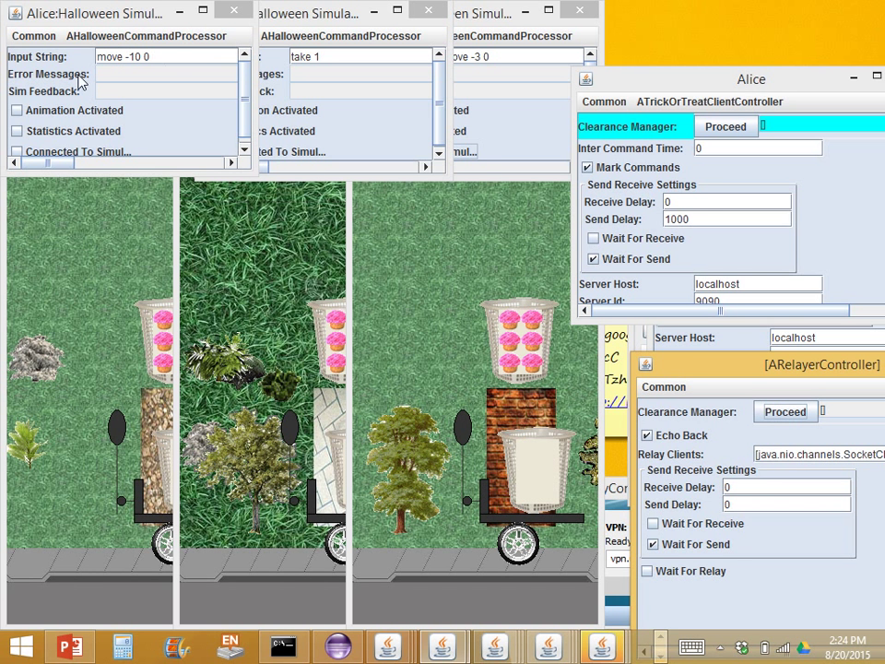
mouse_move(845, 295)
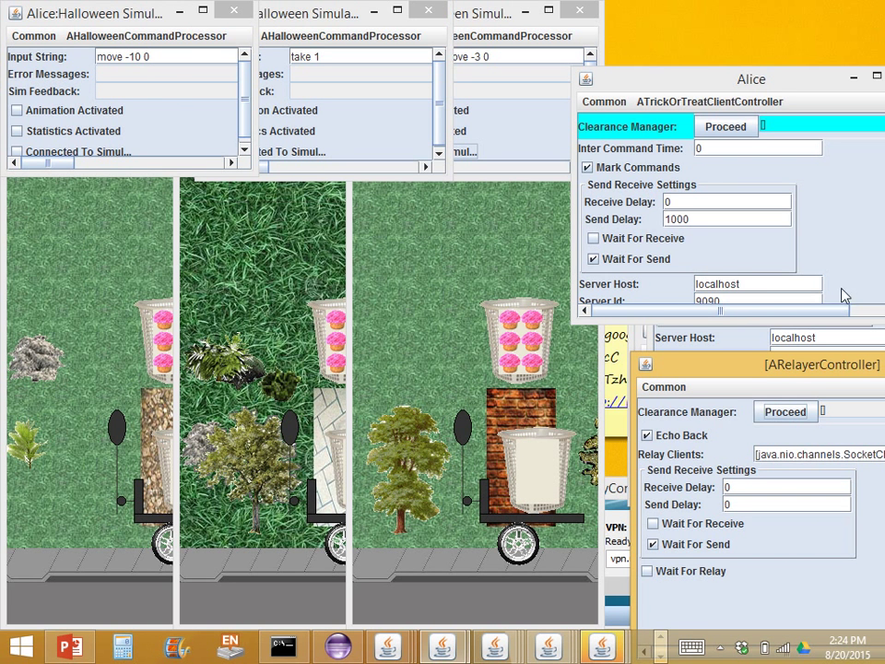
mouse_move(882, 302)
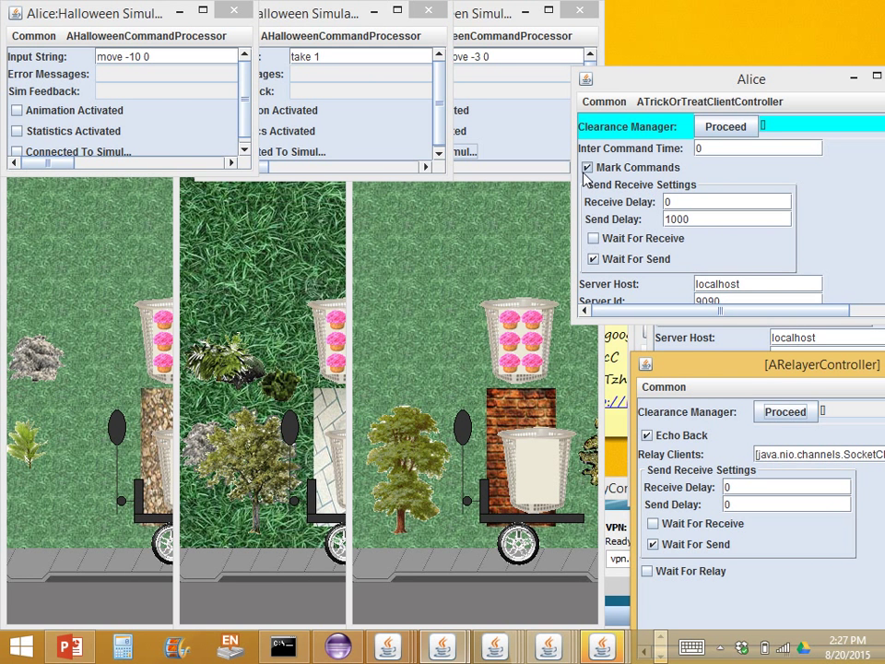
mouse_move(587, 177)
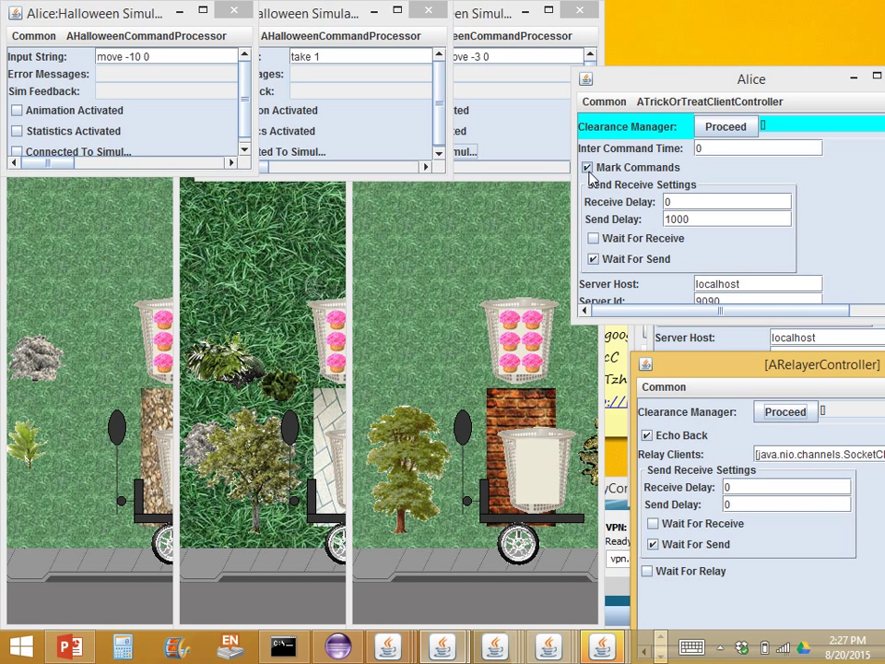
Turn off Mark Commands for Alice and bring her NIO client console to the front
click(586, 166)
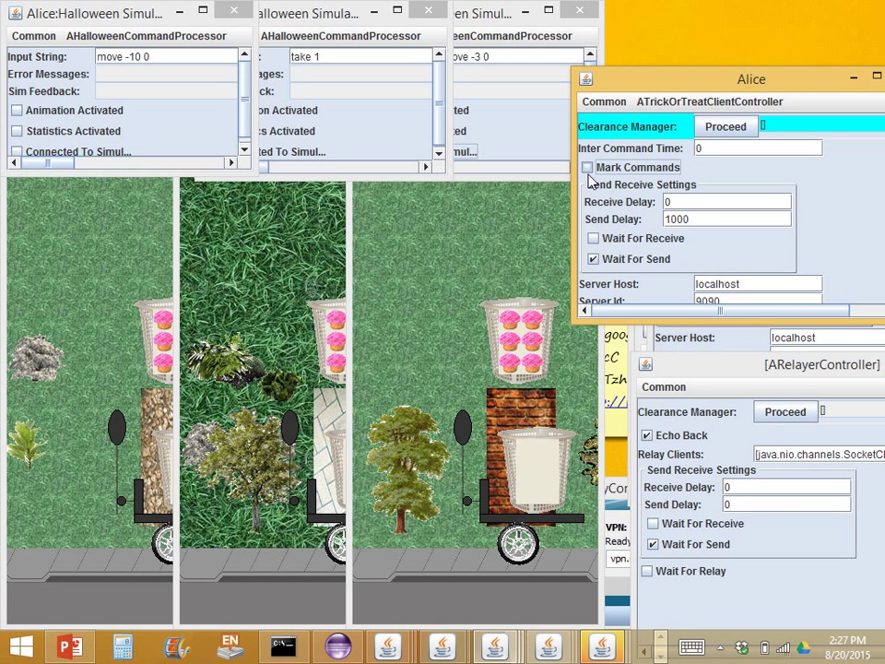
click(387, 646)
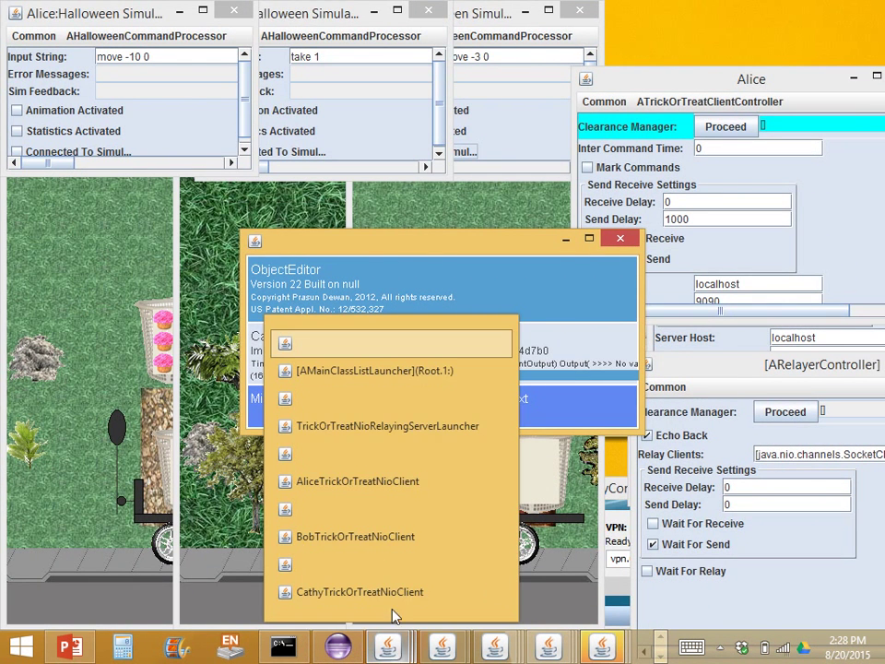
click(360, 590)
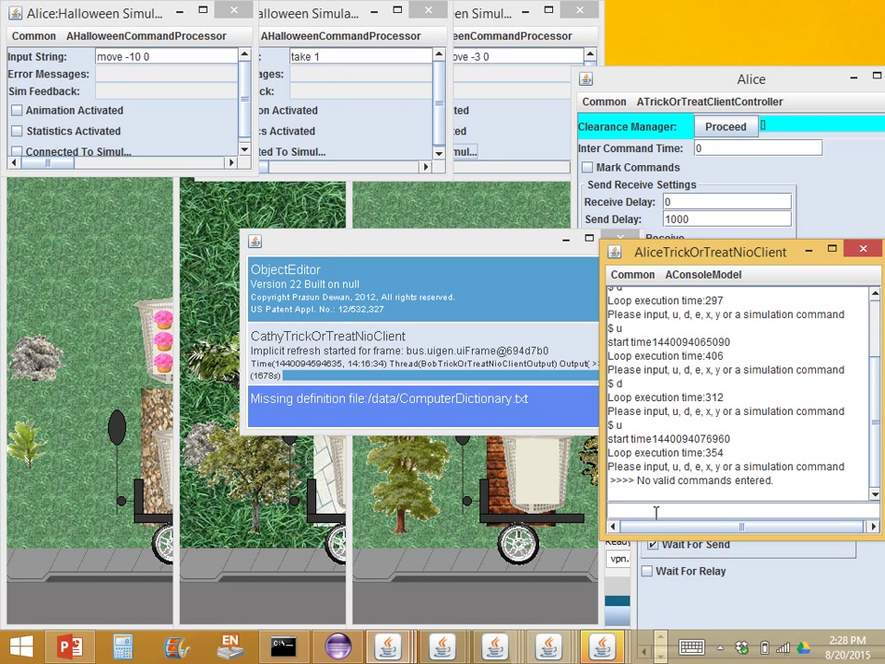
Stop the relayer waiting for send and receive and release its held command
text(e)
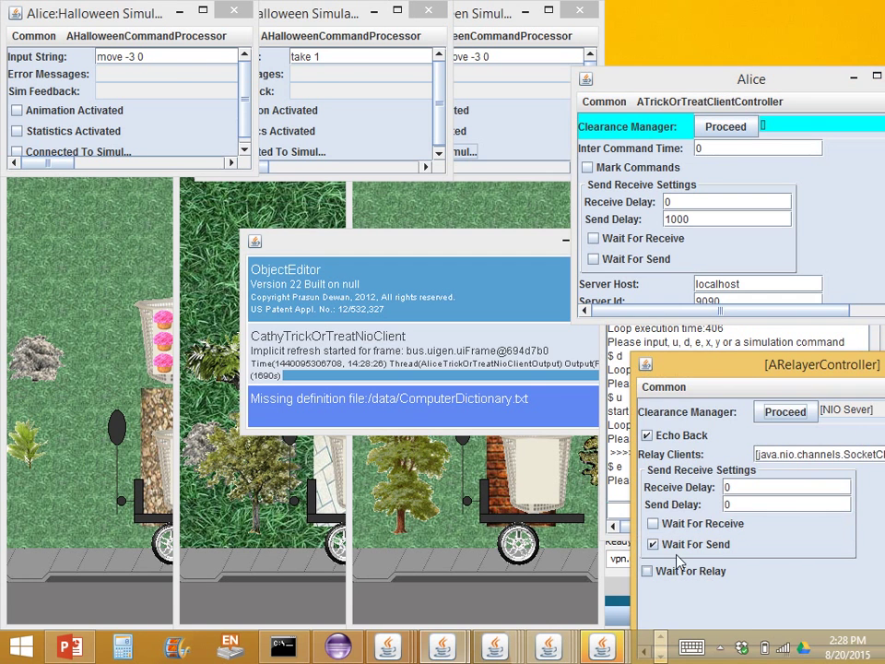
click(653, 544)
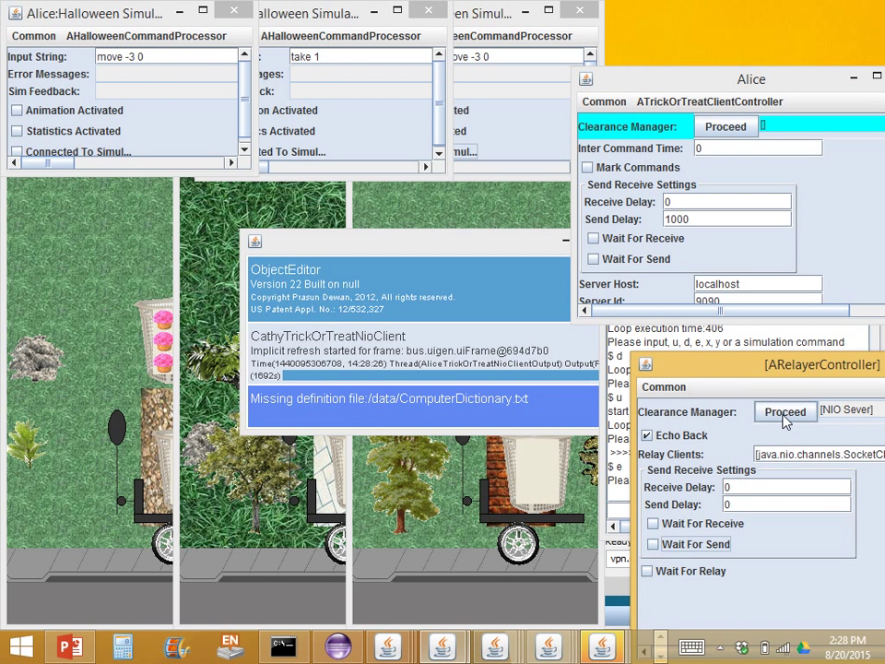
click(786, 411)
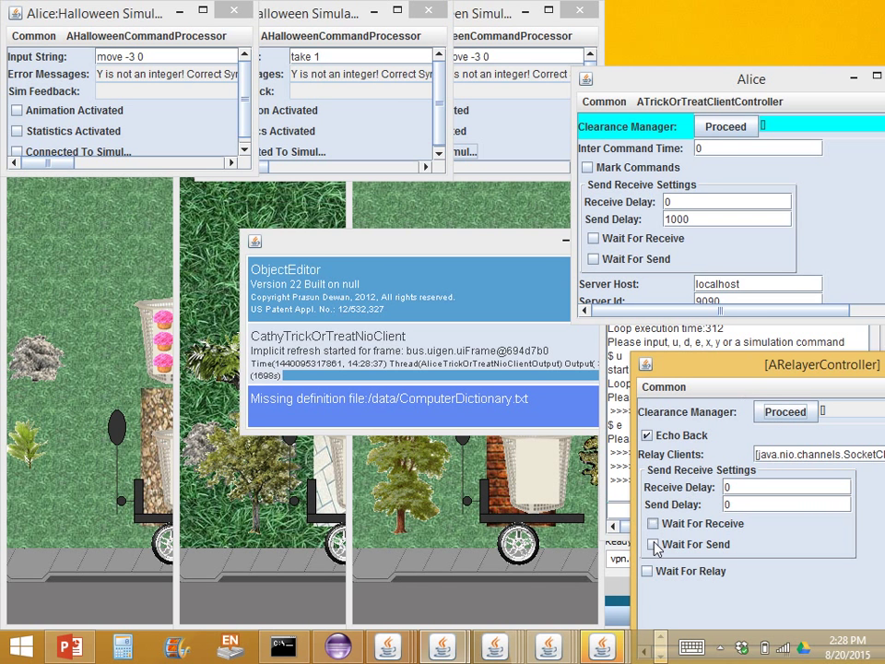
Move Alice's controller aside and retype the final 0 of "move -3 0" in the first panel
drag(753, 79, 583, 76)
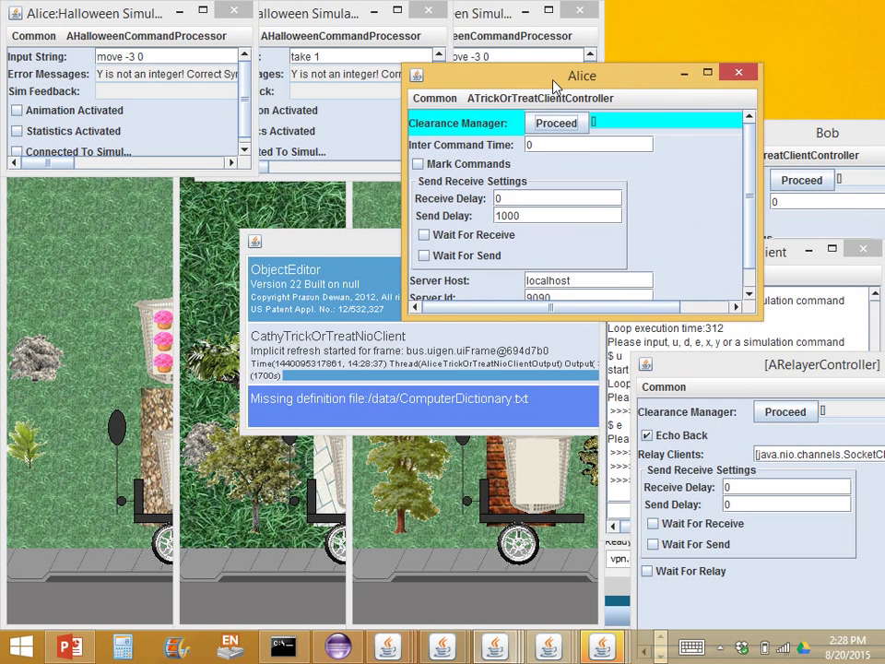
click(826, 133)
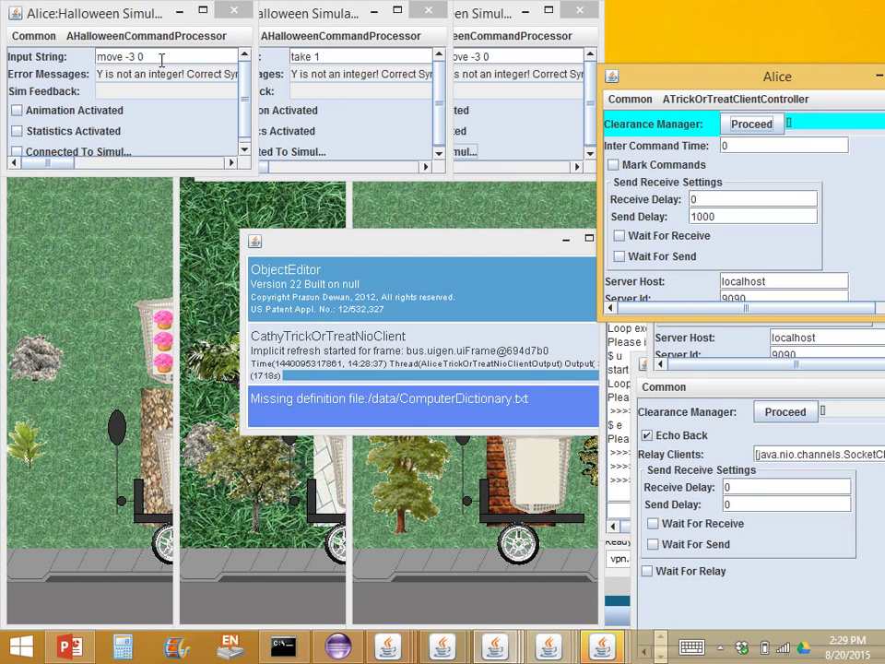
key(BackSpace)
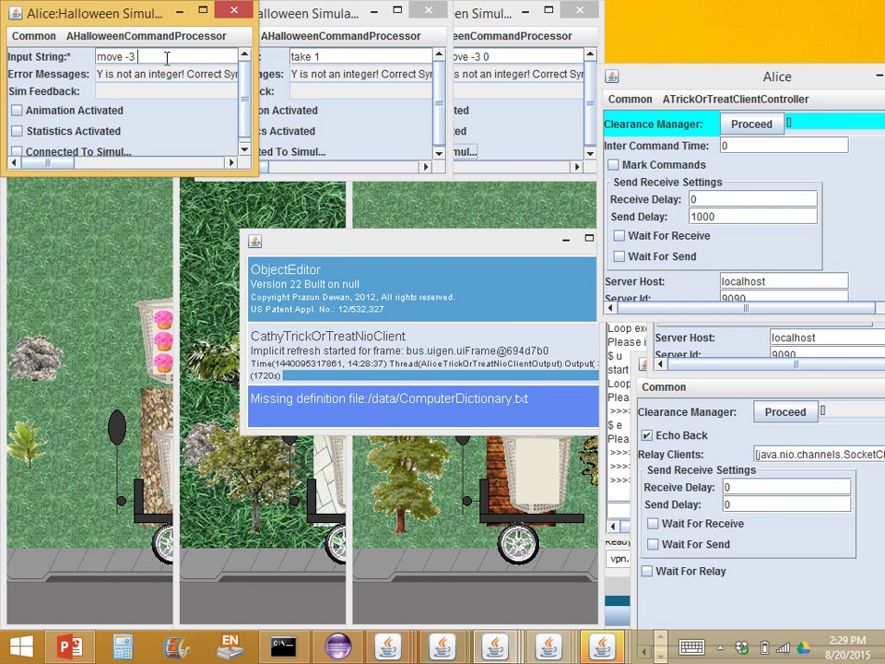
text(0)
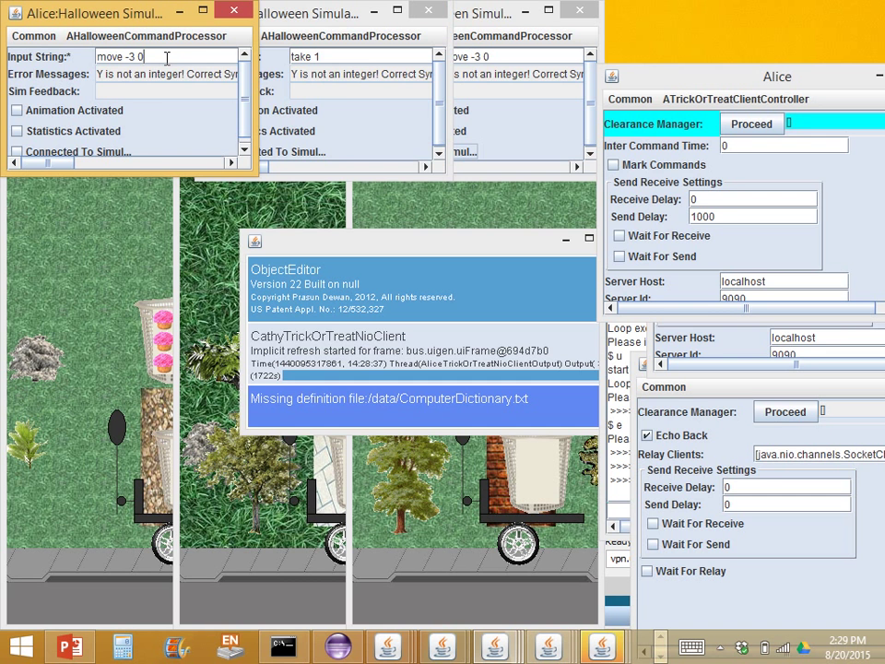
mouse_move(192, 83)
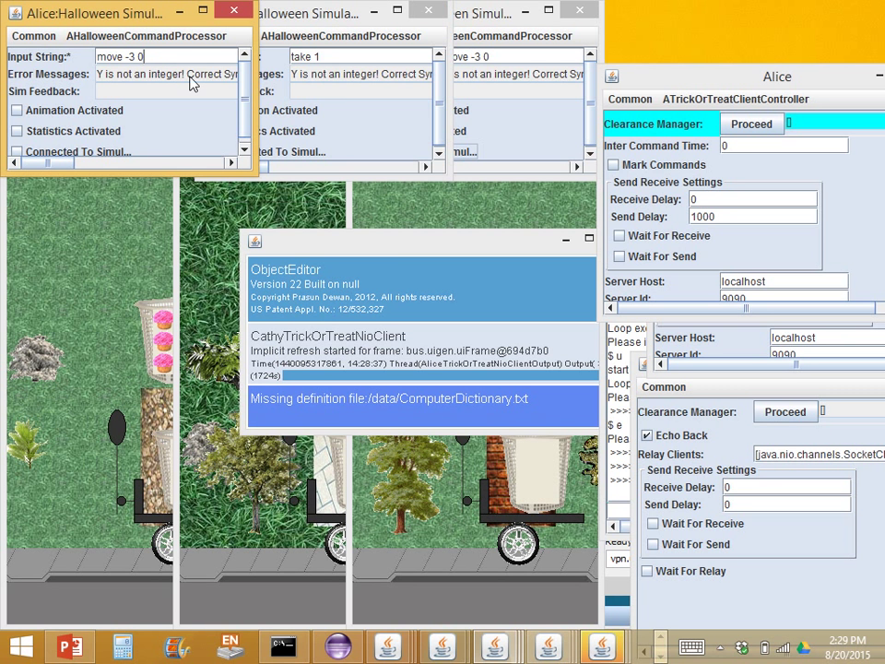
mouse_move(232, 77)
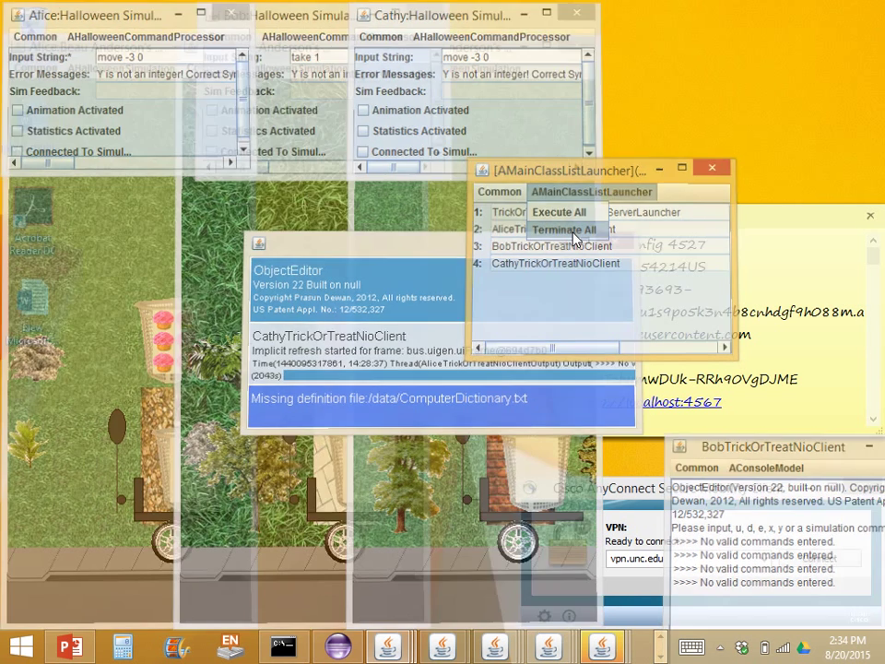
Terminate all launched clients via Common > Terminate All and return to Eclipse
click(564, 228)
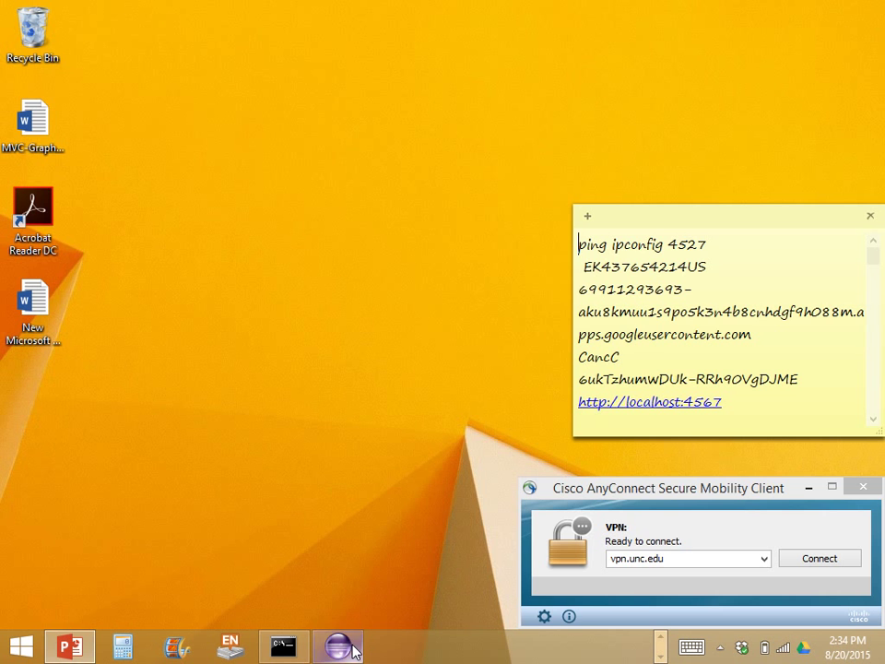
click(284, 645)
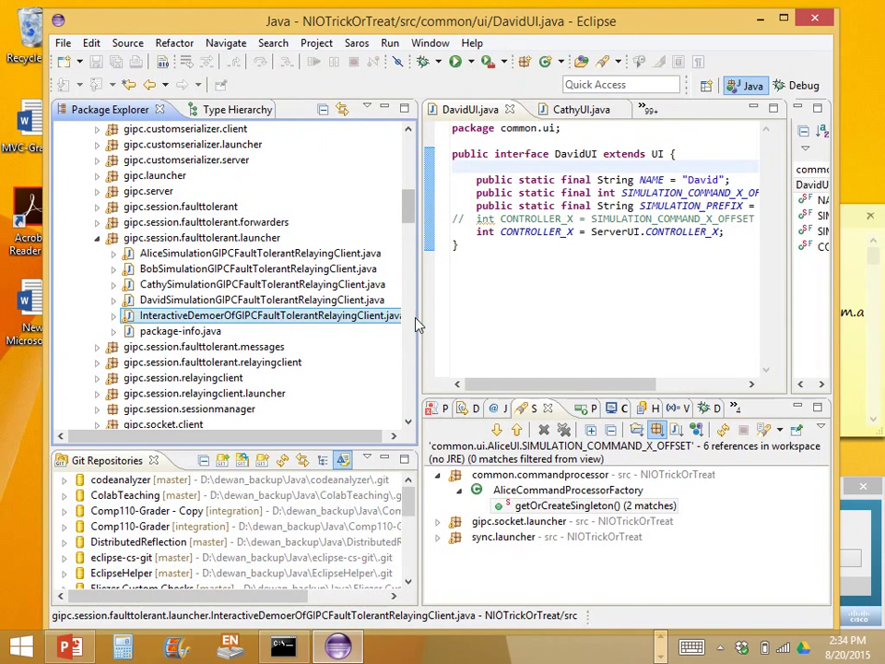